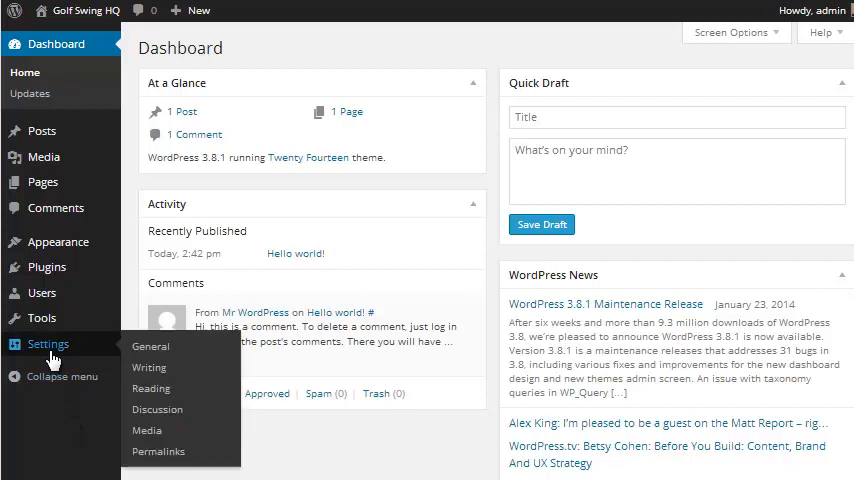
mouse_move(158, 451)
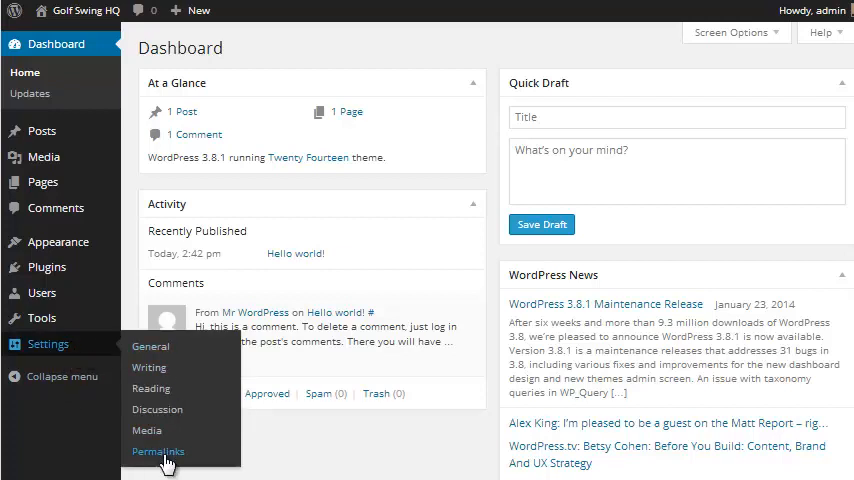
- Switch the site permalinks to the Post name (/%postname%/) structure
left_click(157, 451)
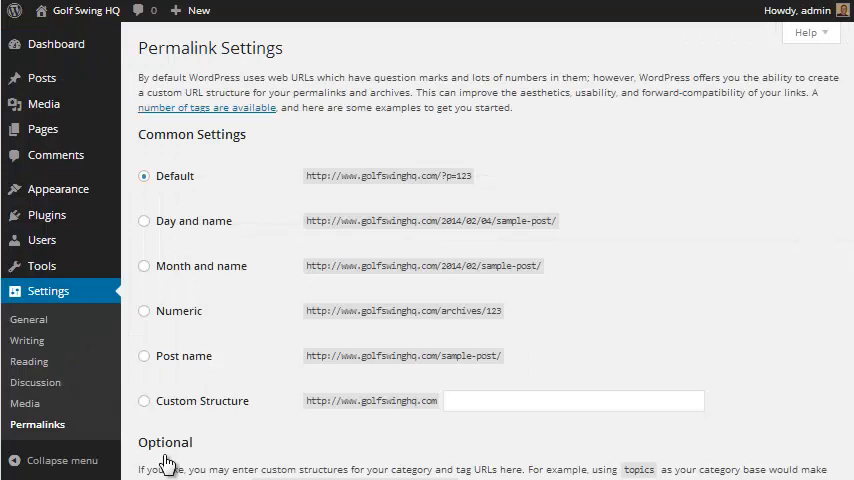
mouse_move(285, 183)
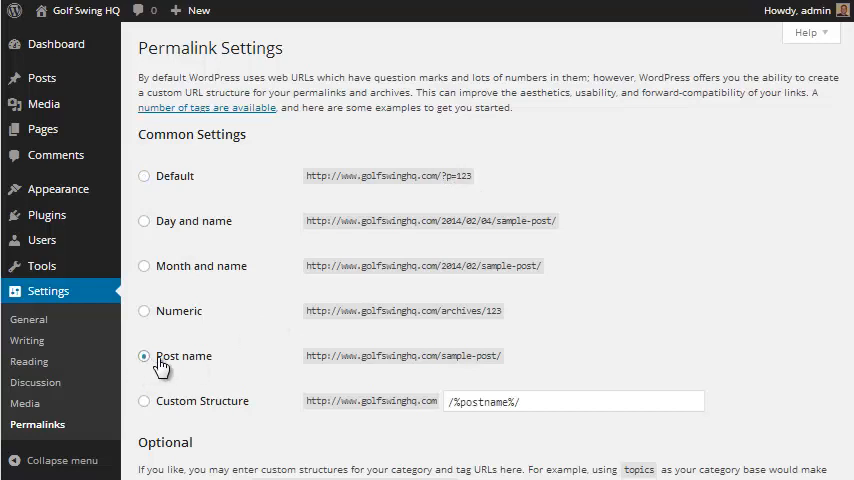
double_click(184, 356)
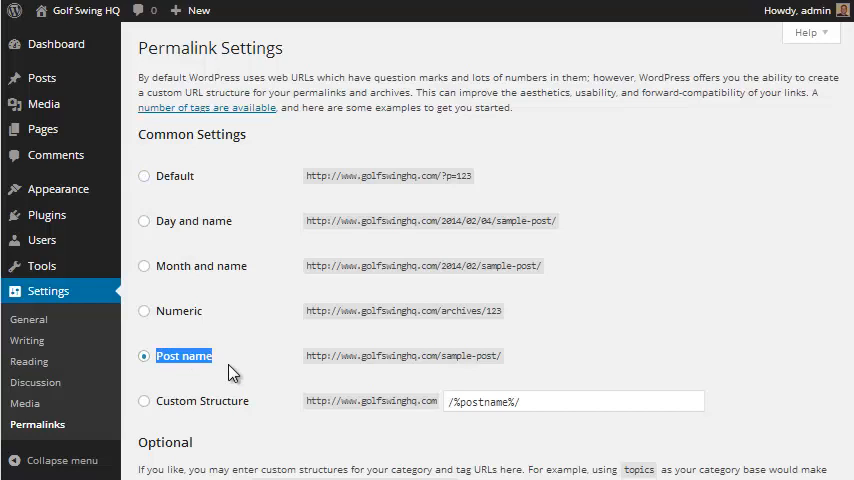
scroll("down", 3)
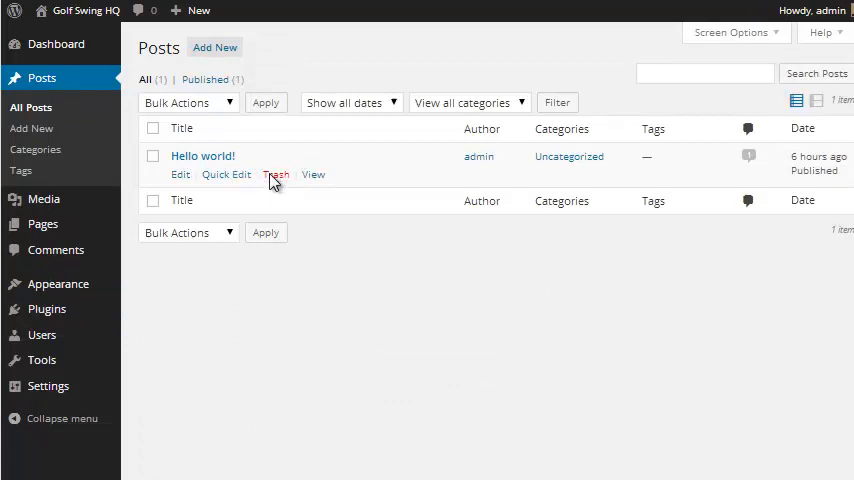
- Move the default 'Hello world!' post and Sample Page to the trash
left_click(276, 174)
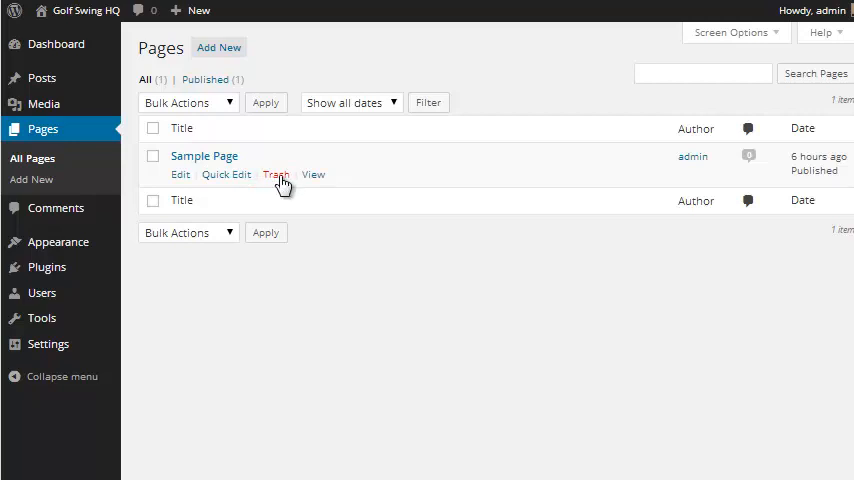
left_click(276, 174)
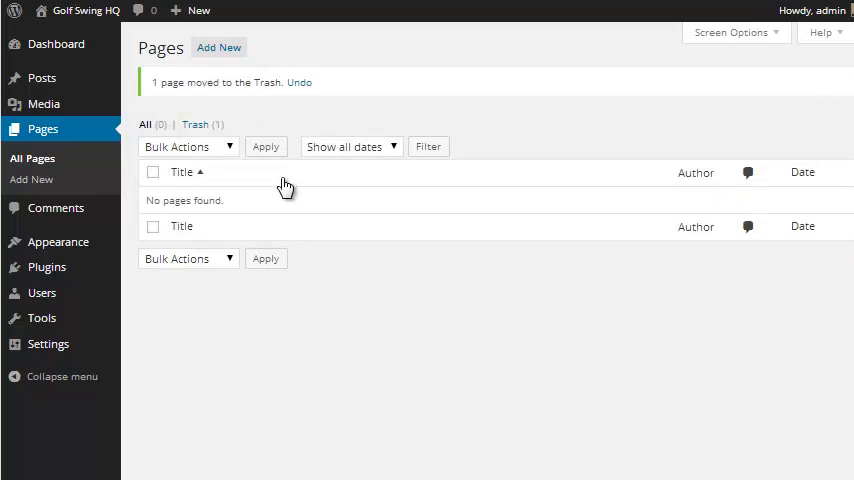
mouse_move(42, 318)
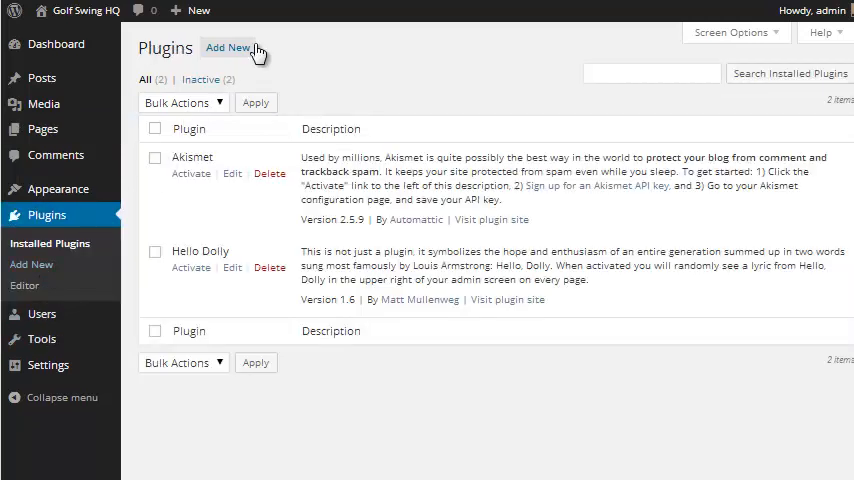
- Search the plugin directory for 'yoast seo' and select WordPress SEO by Yoast
left_click(228, 47)
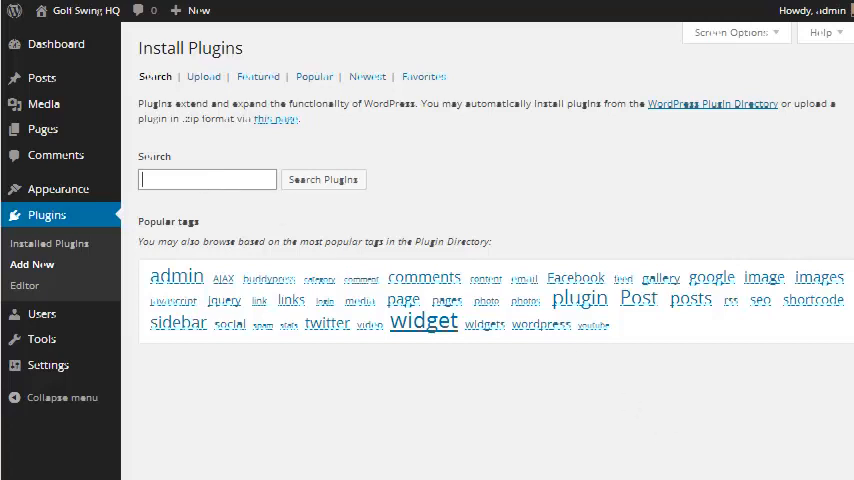
type("yoast seo")
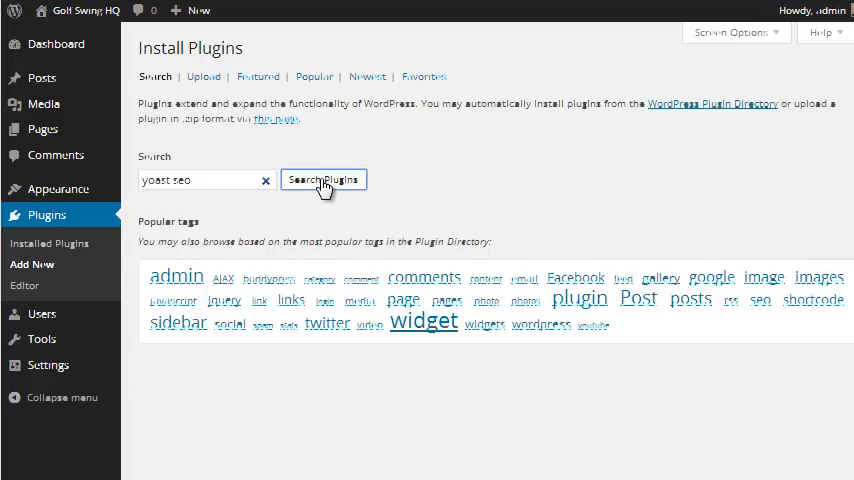
left_click(323, 179)
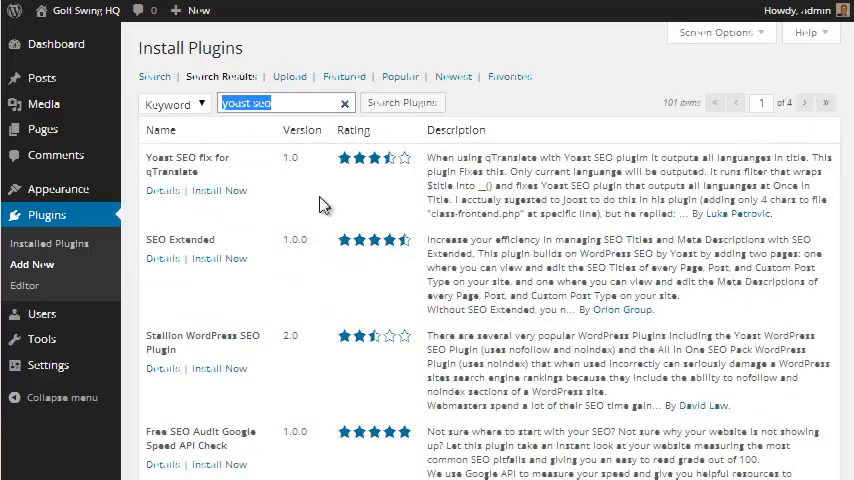
mouse_move(250, 298)
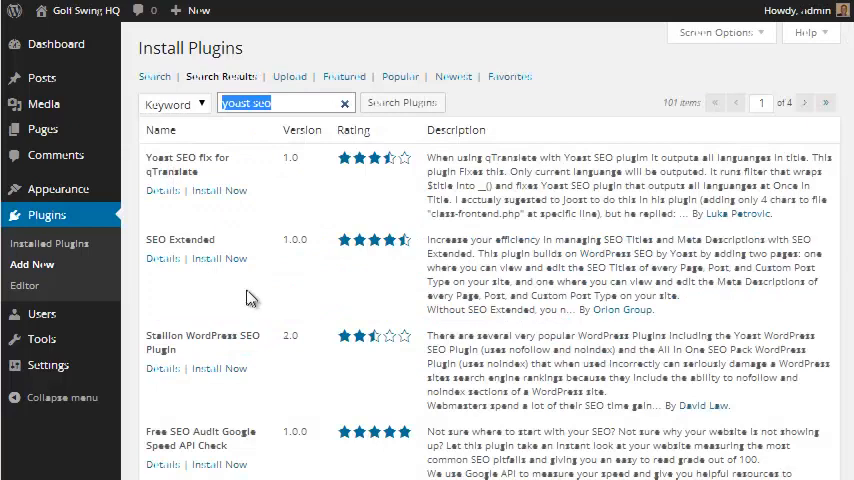
scroll("down", 3)
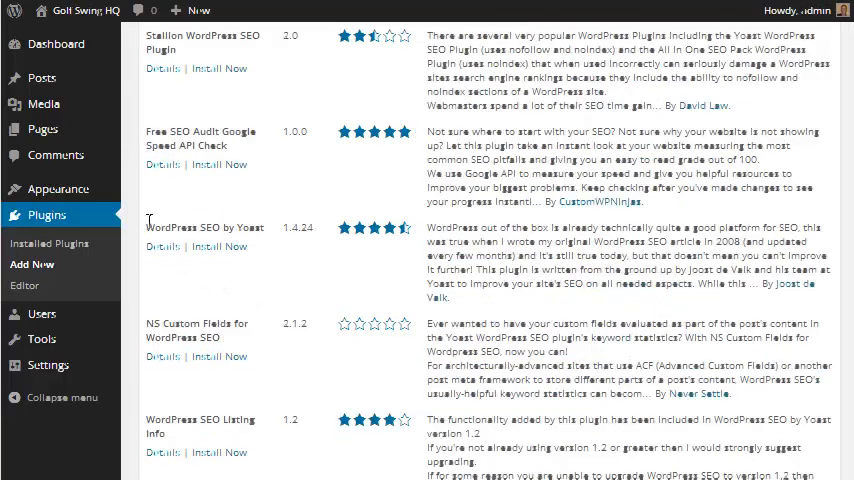
double_click(196, 228)
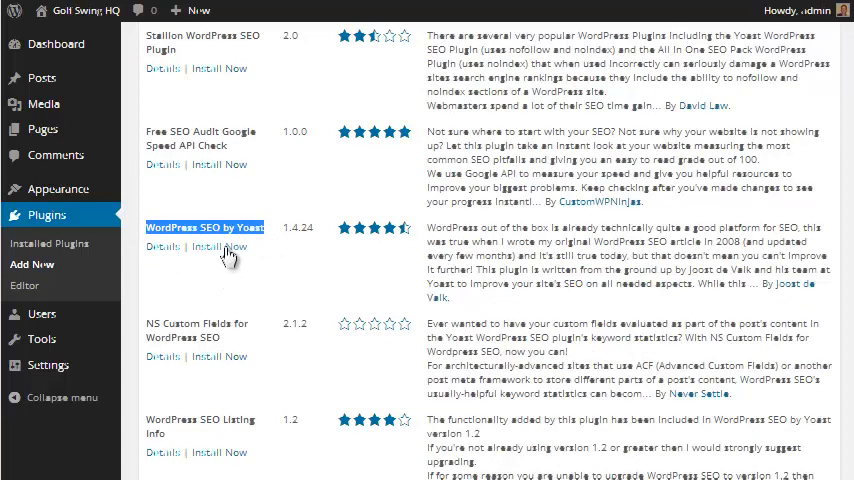
- Install and activate WordPress SEO by Yoast, declining anonymous usage tracking
left_click(220, 247)
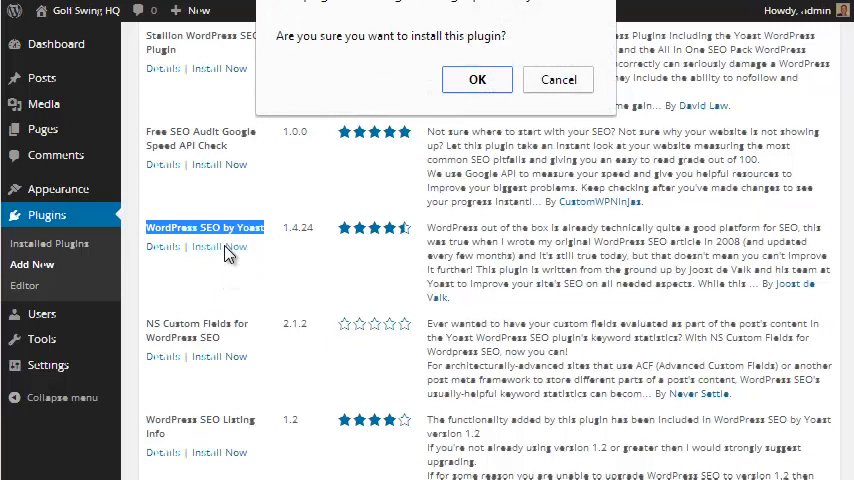
left_click(557, 79)
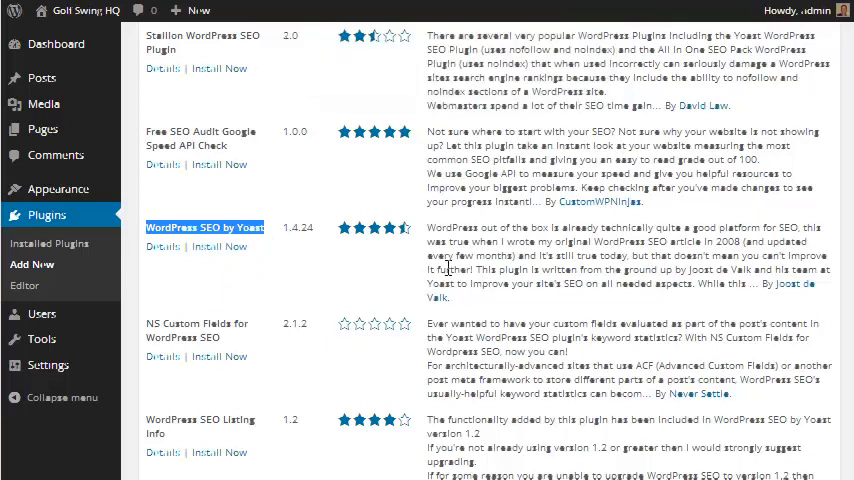
left_click(219, 247)
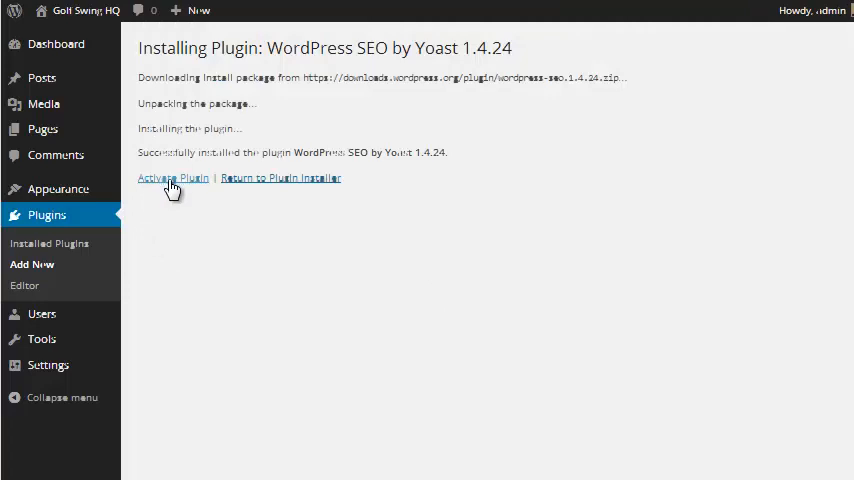
left_click(172, 178)
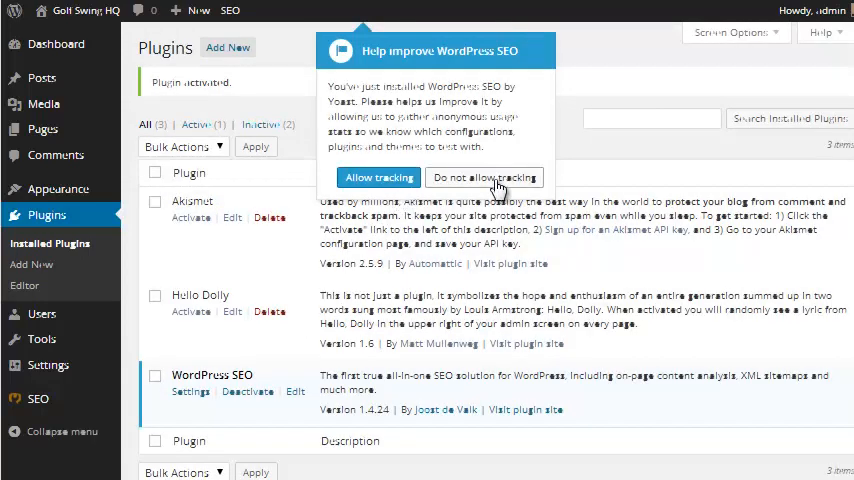
left_click(484, 177)
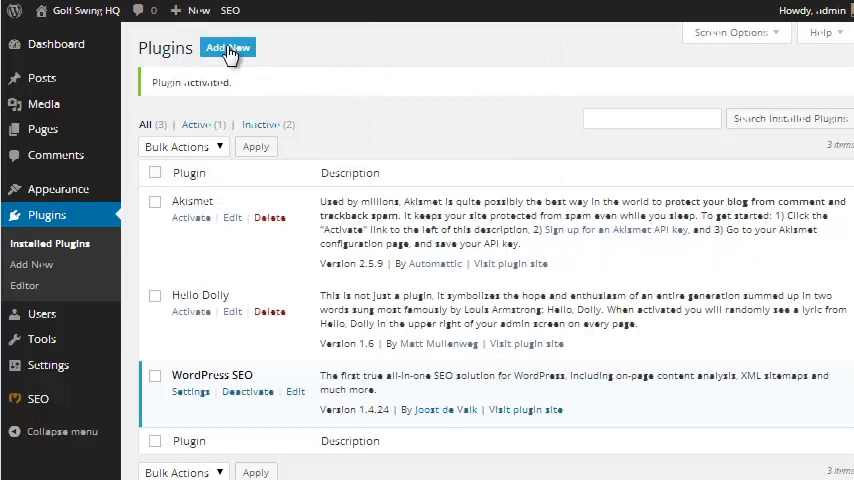
- Search for 'w3 total cache', then install and activate W3 Total Cache 0.9.3
left_click(227, 47)
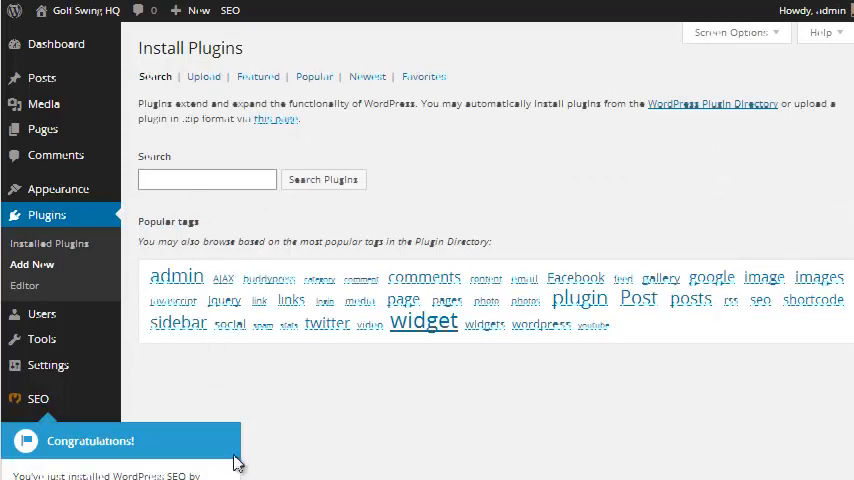
mouse_move(245, 458)
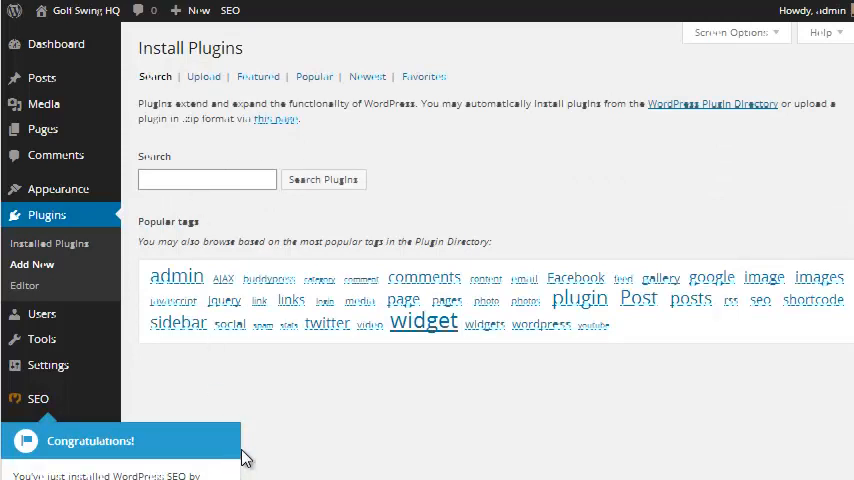
left_click(207, 179)
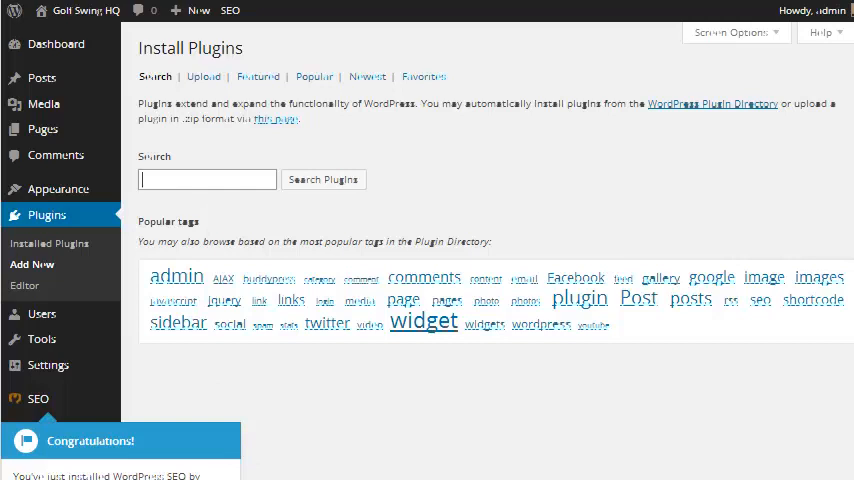
type("w3 total cache")
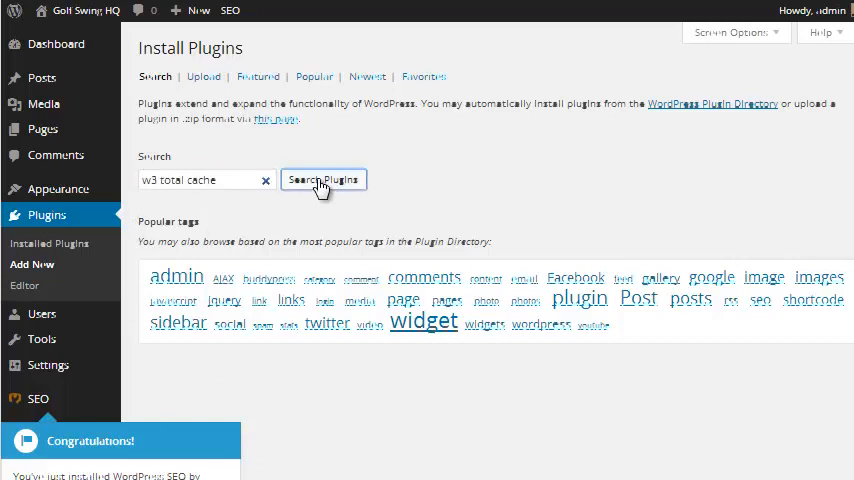
left_click(322, 179)
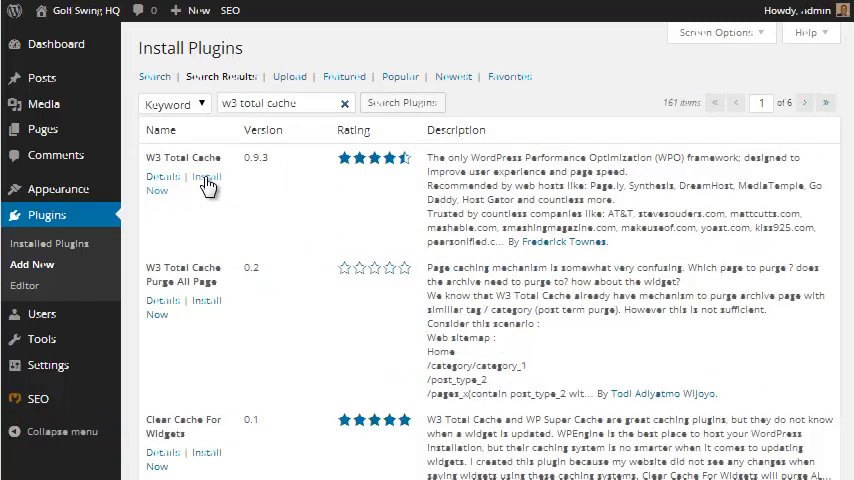
mouse_move(207, 177)
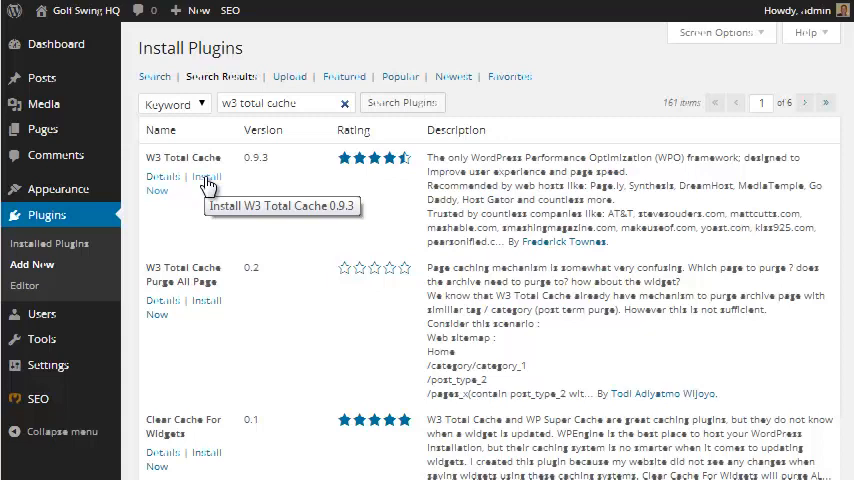
mouse_move(195, 190)
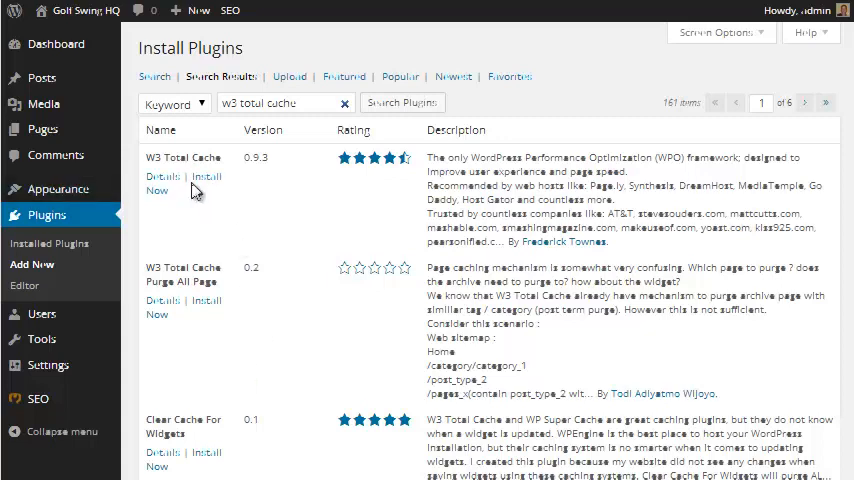
mouse_move(206, 176)
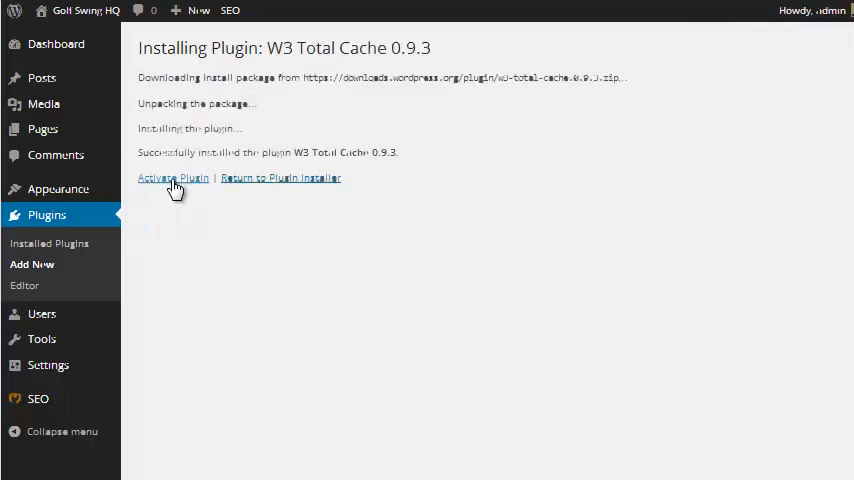
mouse_move(389, 252)
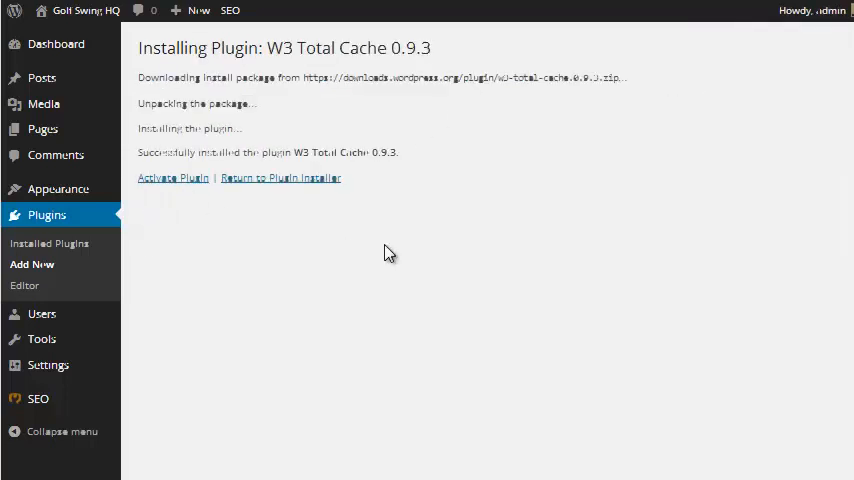
left_click(173, 177)
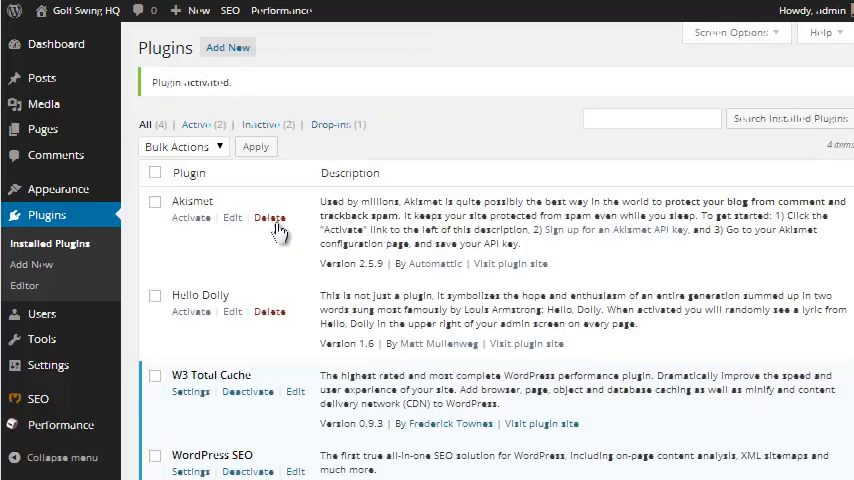
mouse_move(231, 208)
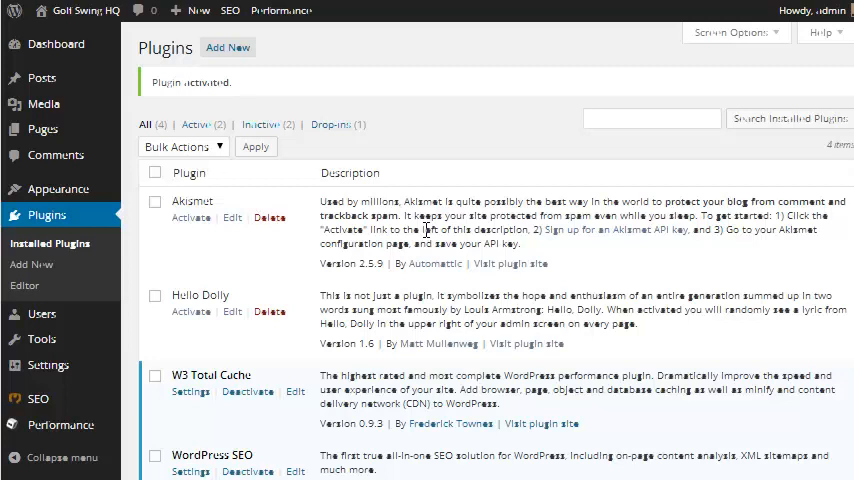
mouse_move(200, 224)
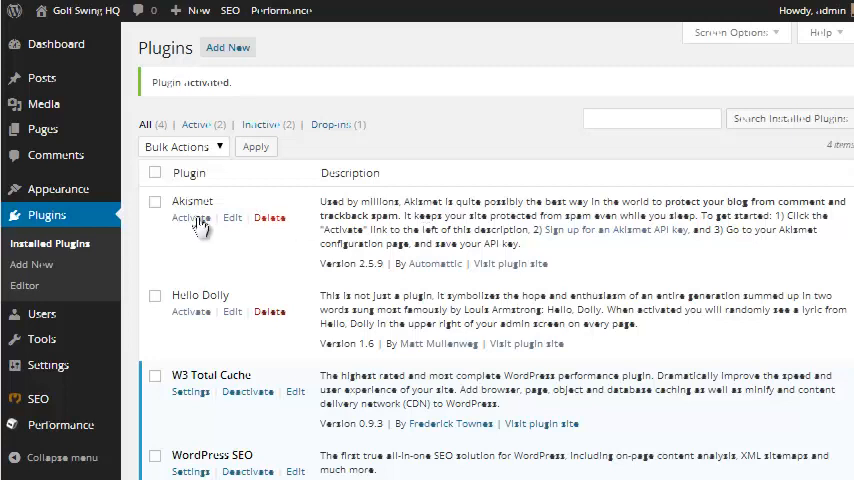
mouse_move(370, 278)
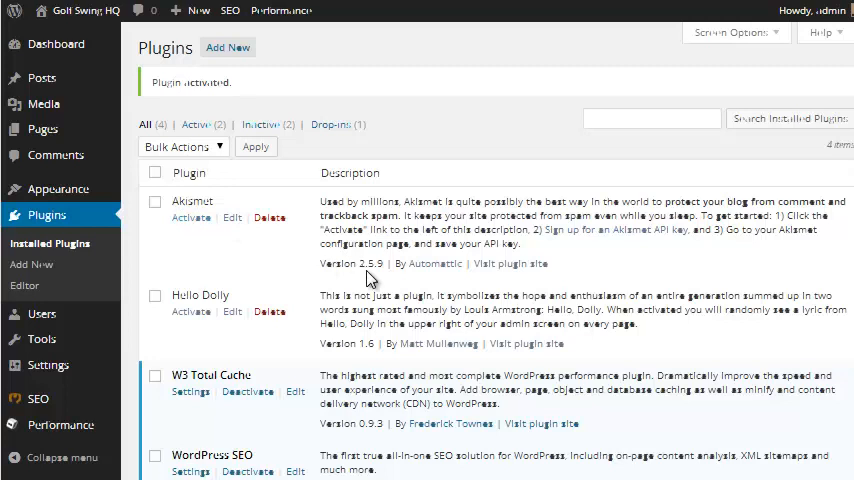
- Activate the Akismet plugin to bring up its account activation prompt
left_click(191, 217)
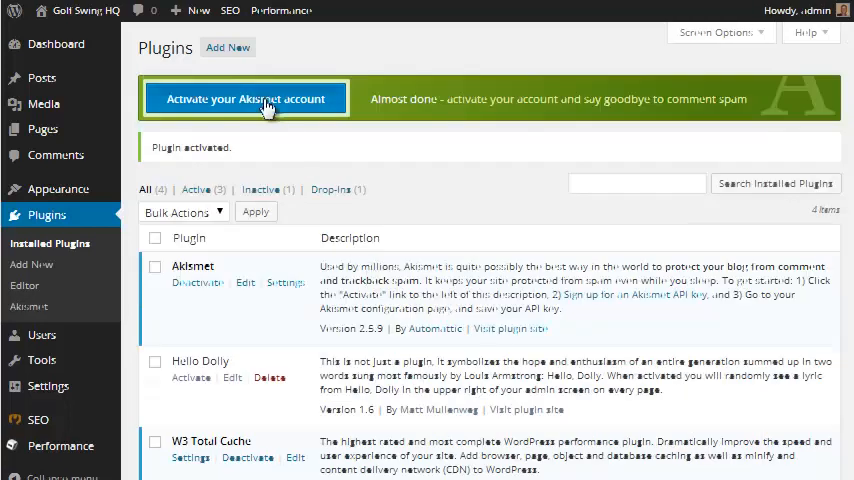
mouse_move(303, 113)
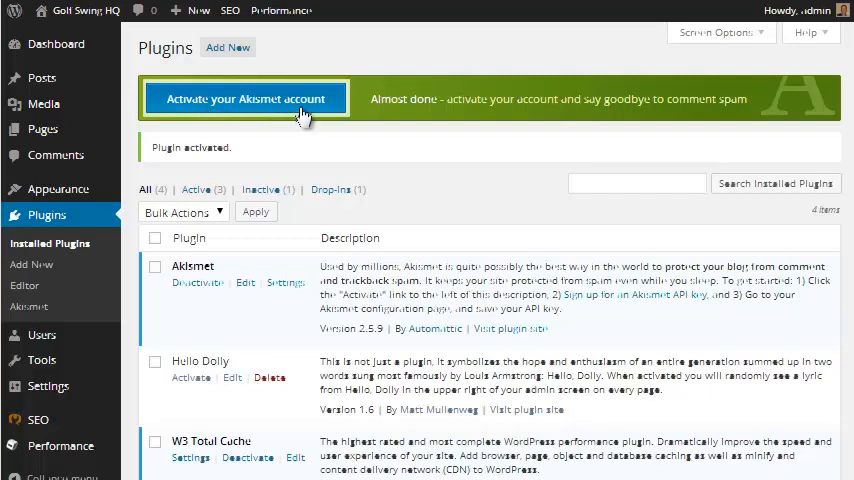
mouse_move(380, 192)
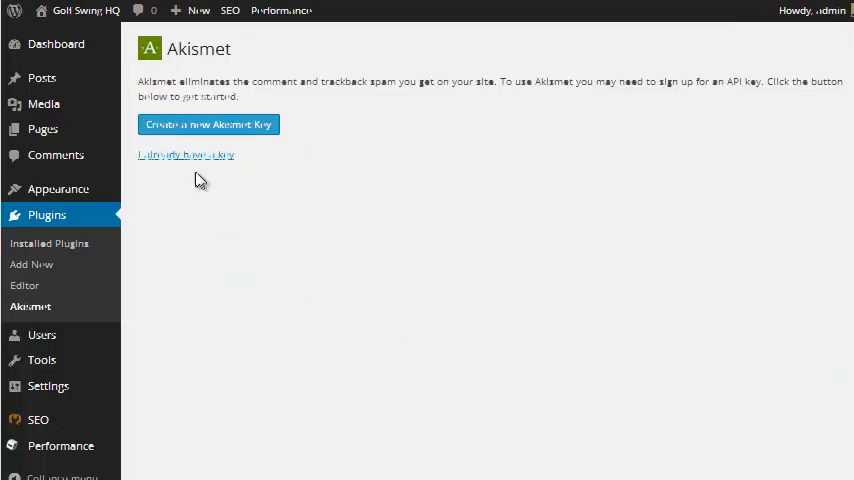
mouse_move(282, 219)
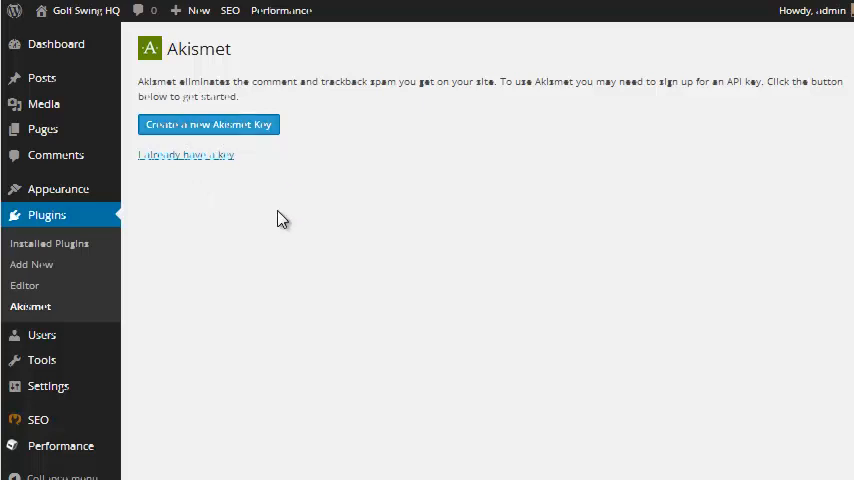
mouse_move(221, 174)
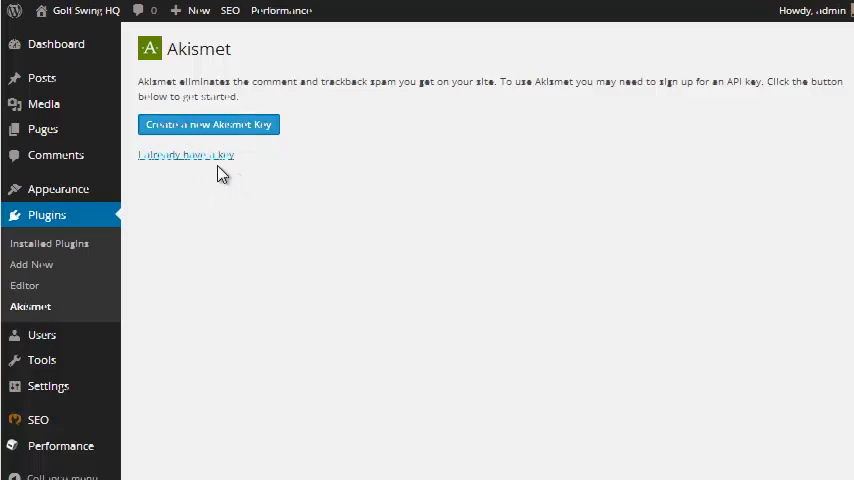
mouse_move(222, 165)
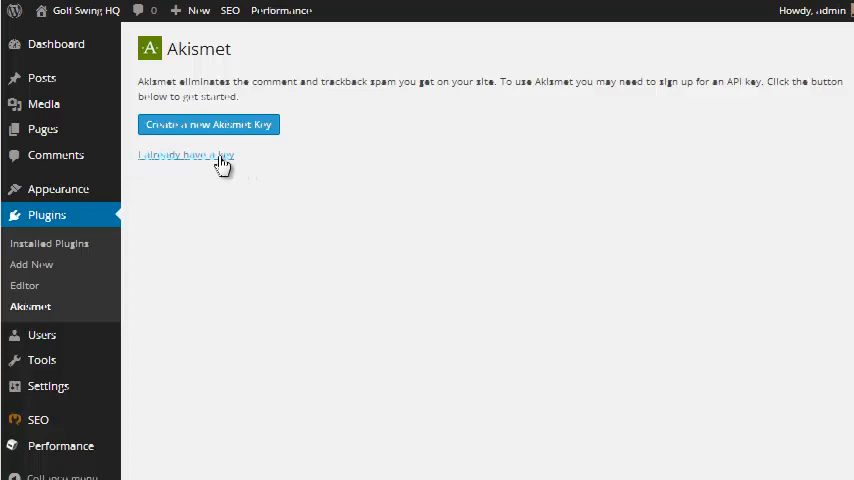
mouse_move(155, 357)
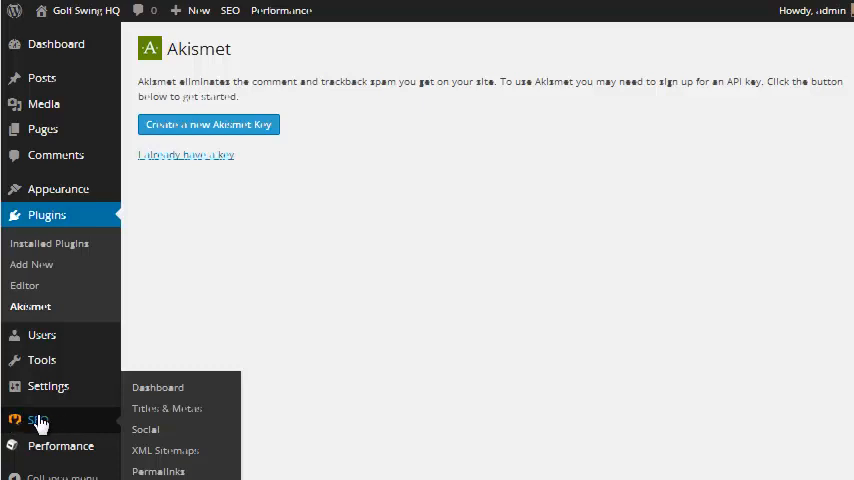
- View the Yoast Titles & Metas Post Types settings using the %%title%% template
left_click(158, 387)
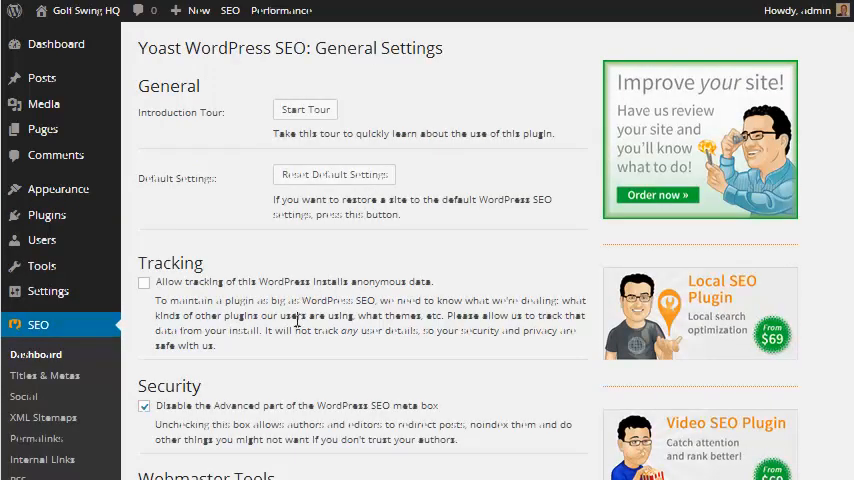
scroll("down", 3)
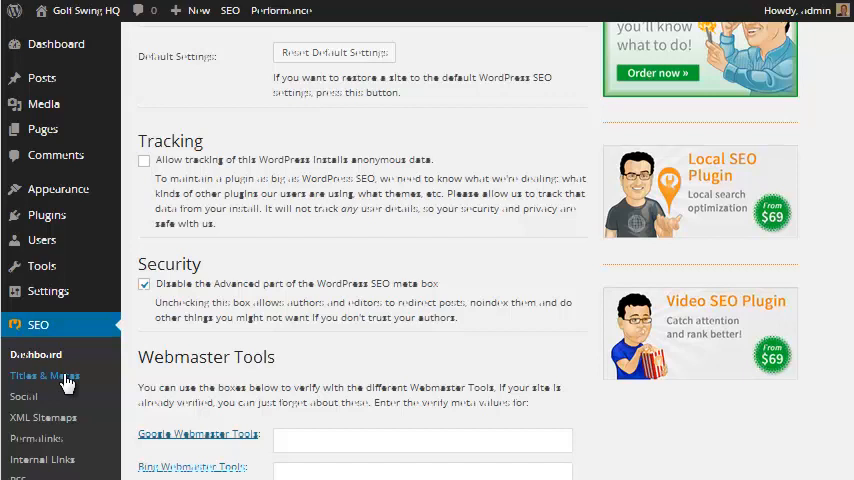
left_click(44, 375)
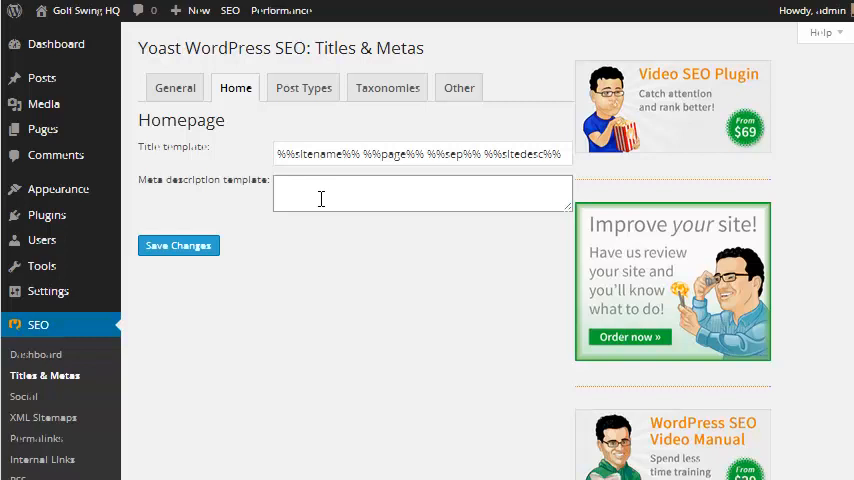
mouse_move(303, 87)
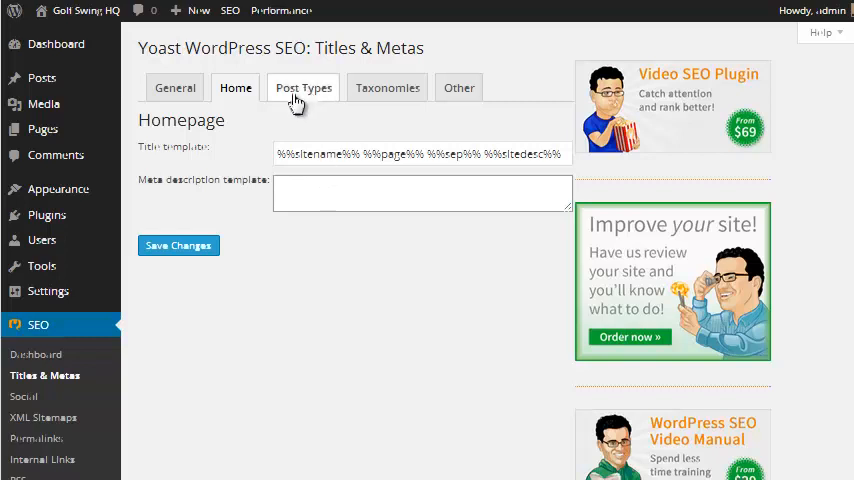
left_click(303, 88)
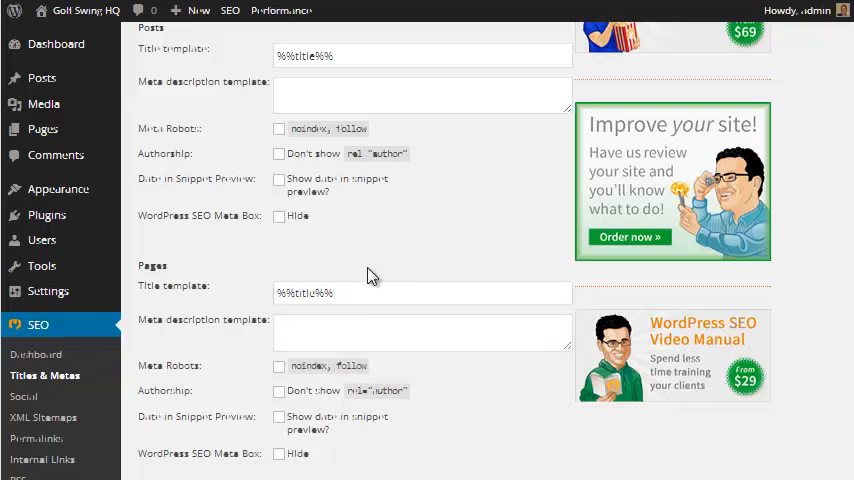
scroll("down", 3)
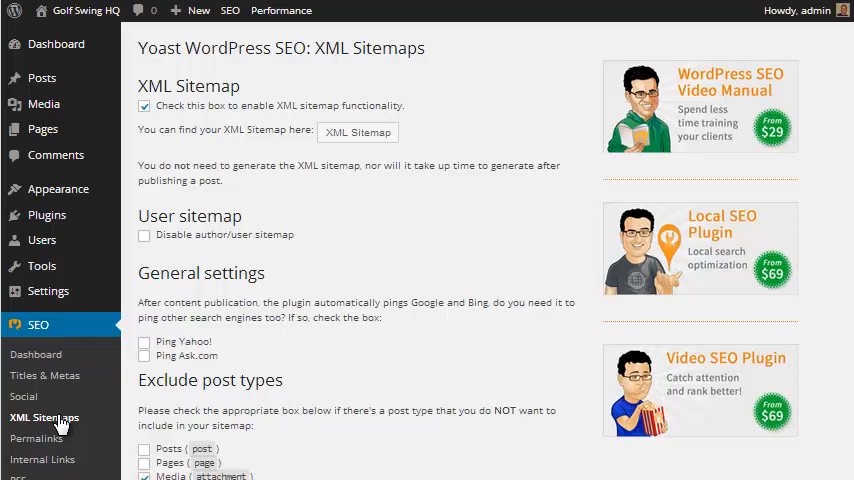
mouse_move(43, 459)
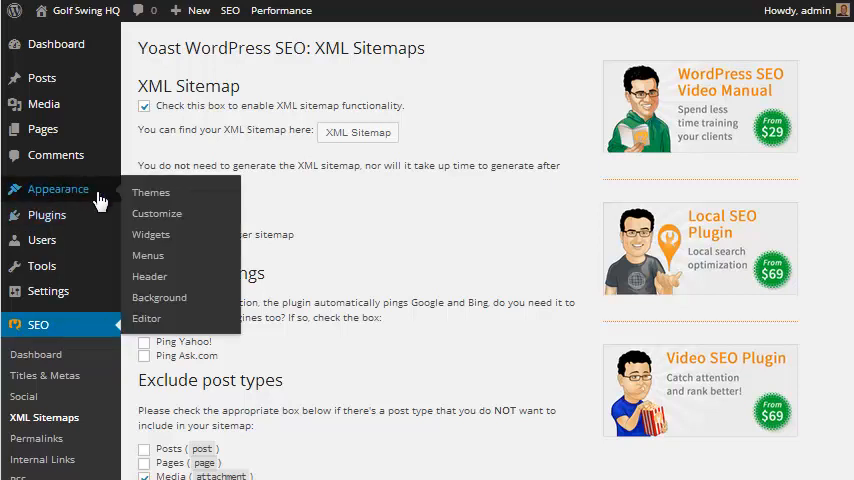
mouse_move(68, 189)
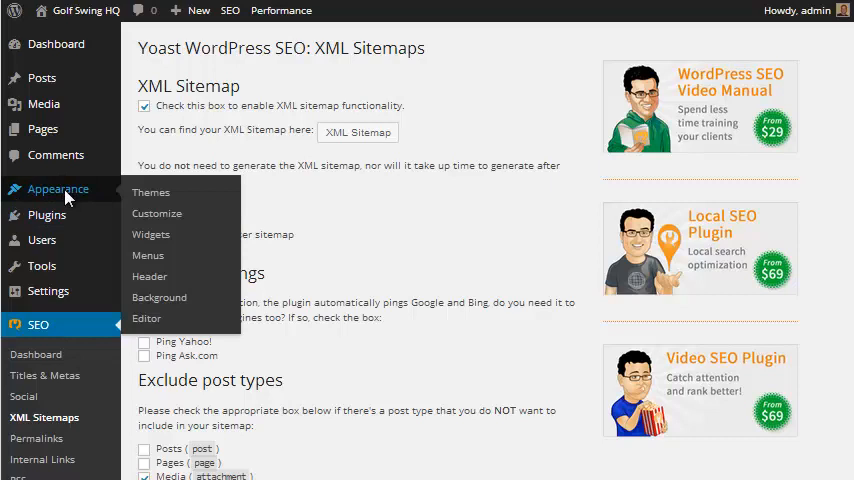
- Open Appearance > Themes, showing Twenty Fourteen active among three themes
left_click(150, 192)
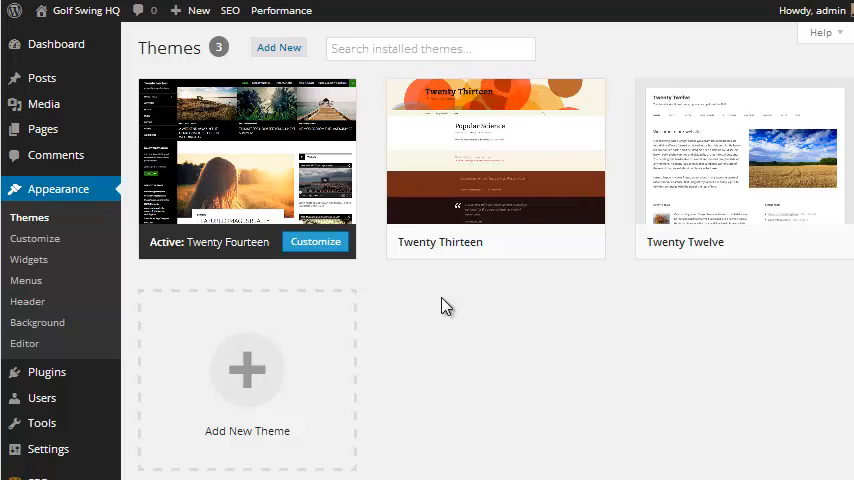
mouse_move(743, 160)
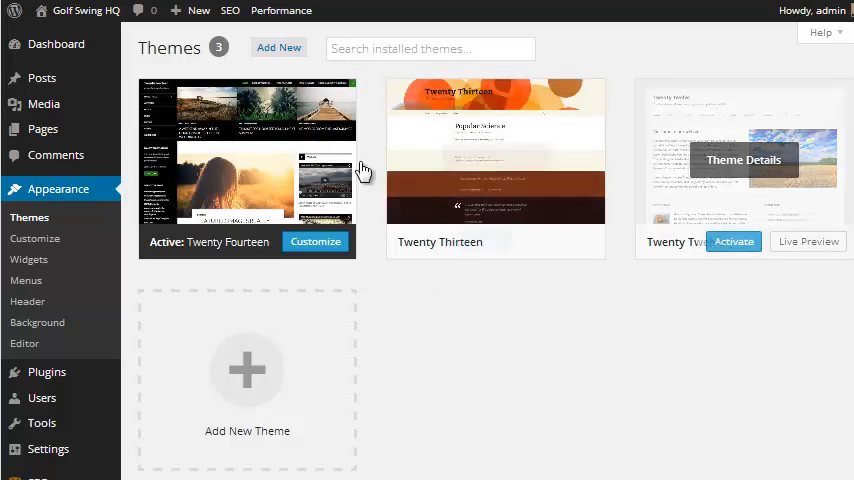
mouse_move(543, 316)
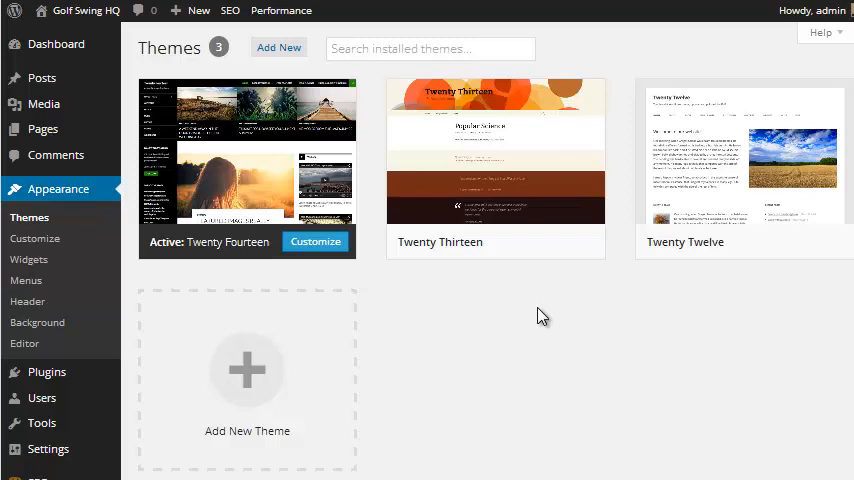
mouse_move(549, 319)
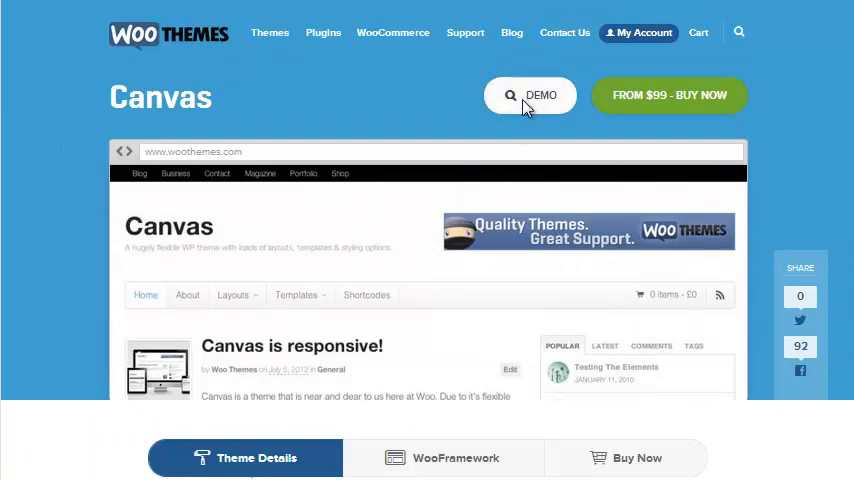
left_click(529, 95)
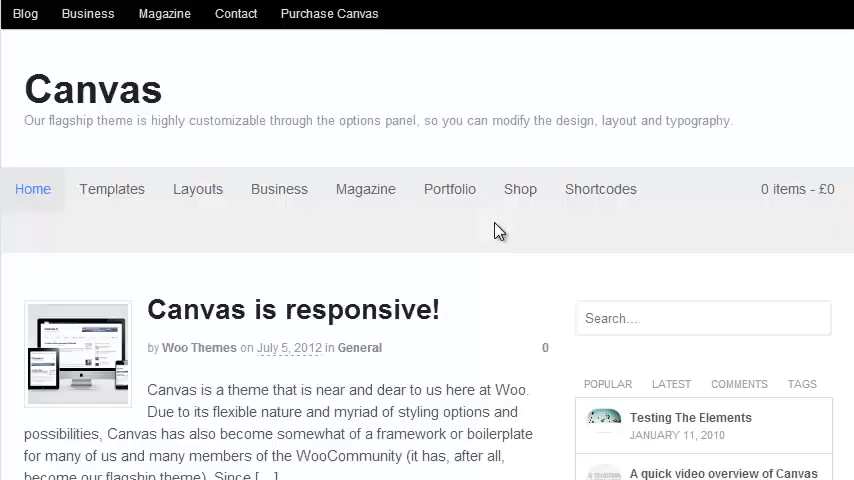
scroll("down", 3)
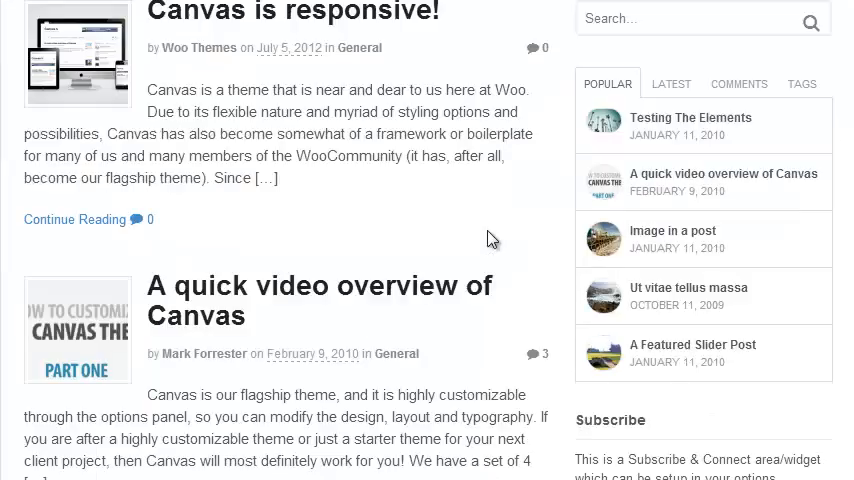
scroll("up", 3)
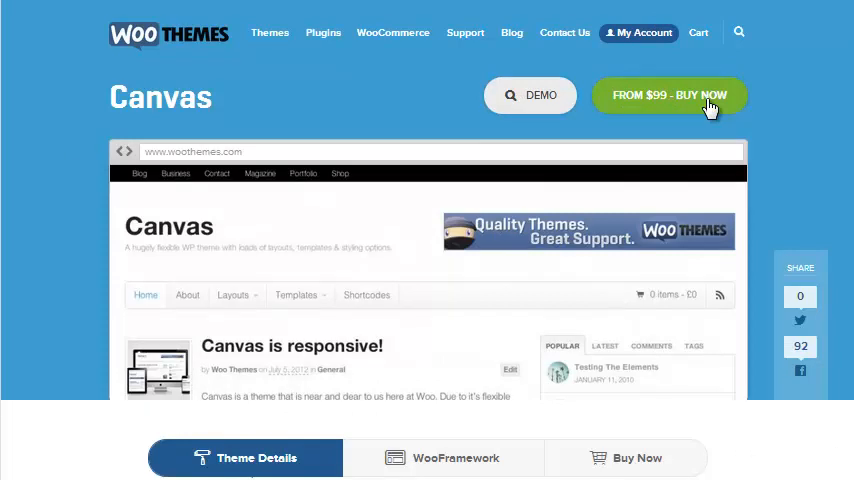
mouse_move(447, 360)
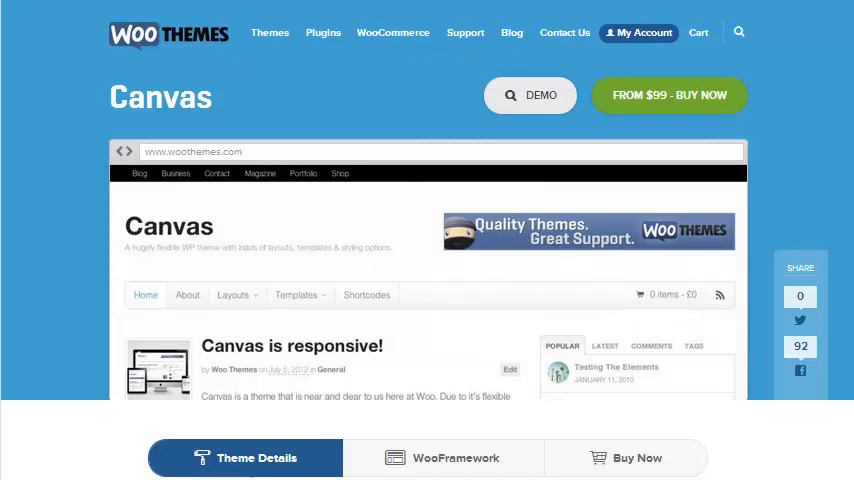
mouse_move(654, 97)
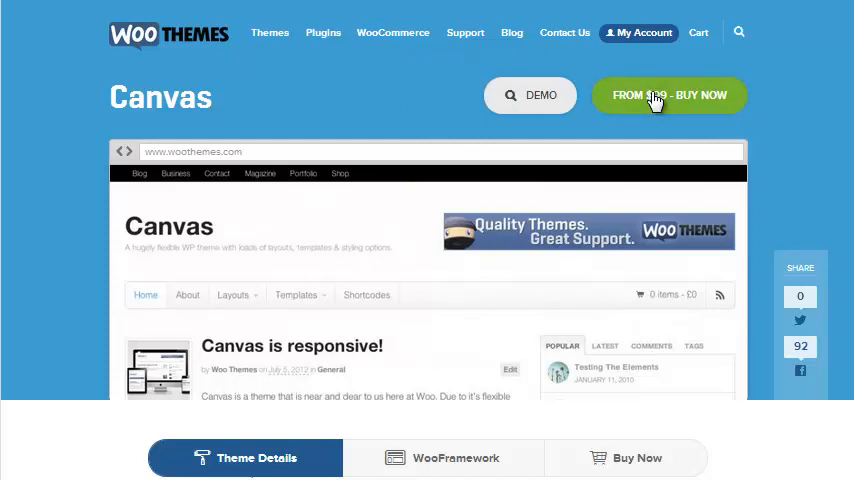
mouse_move(569, 166)
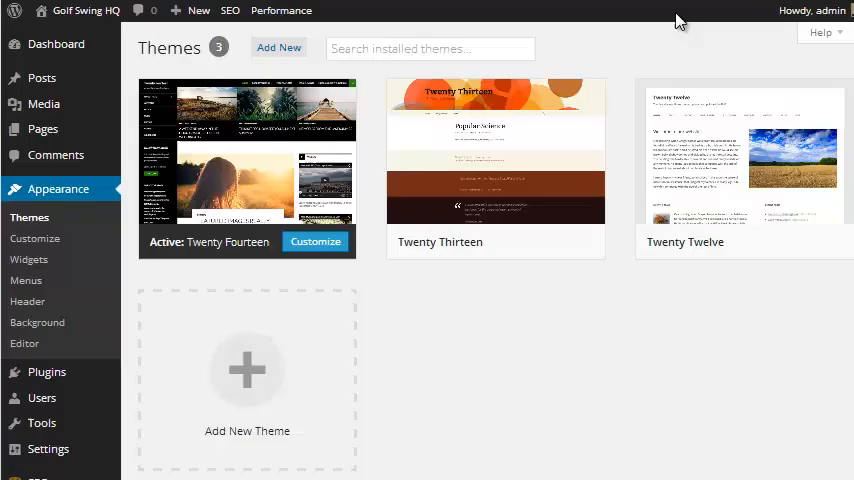
mouse_move(247, 150)
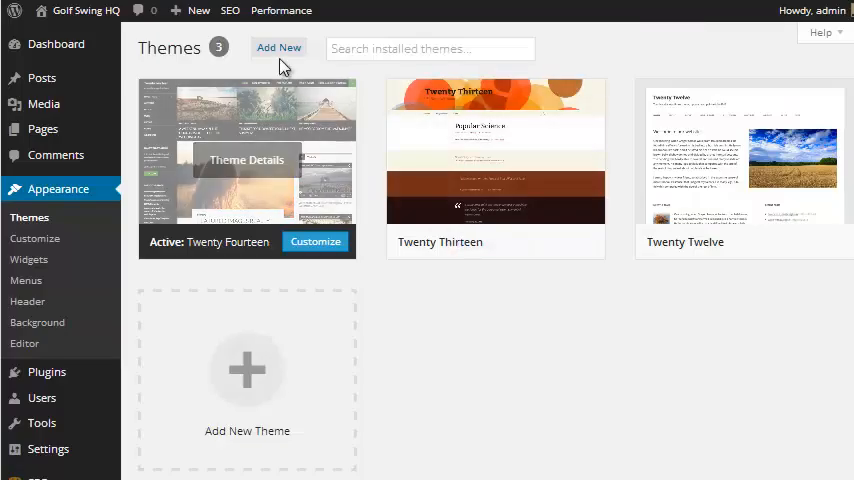
mouse_move(293, 97)
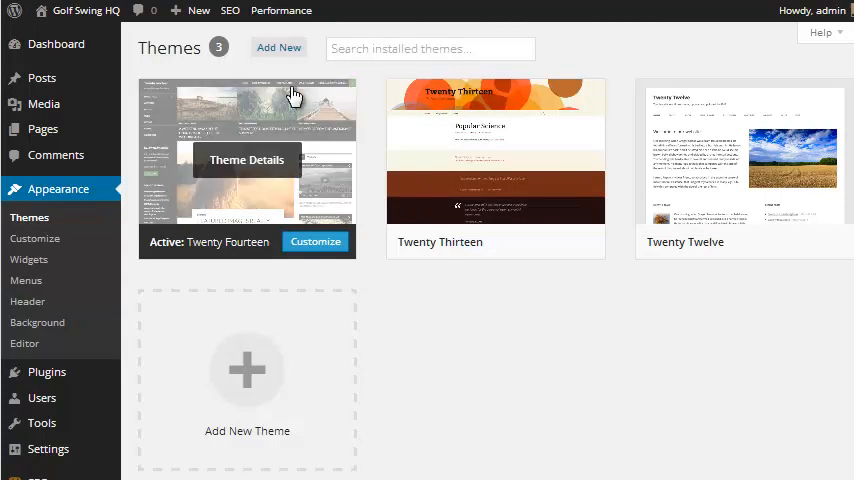
- Upload canvas.zip to install the Canvas theme, then activate it
left_click(278, 47)
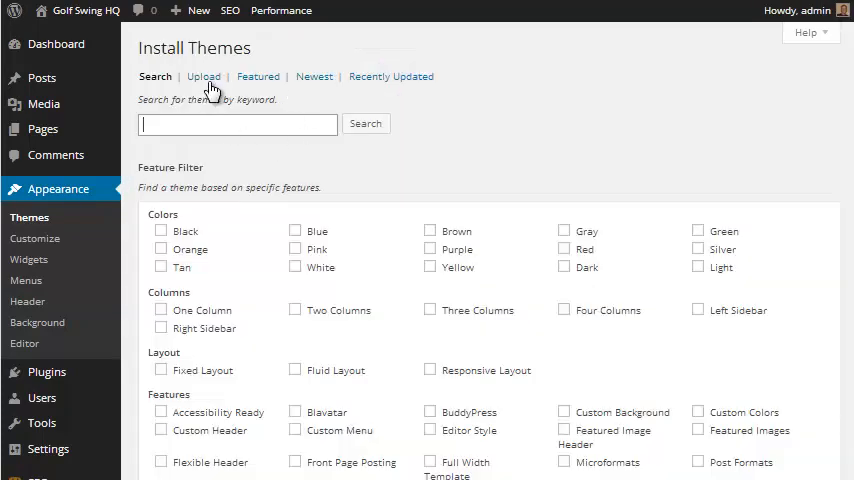
left_click(203, 76)
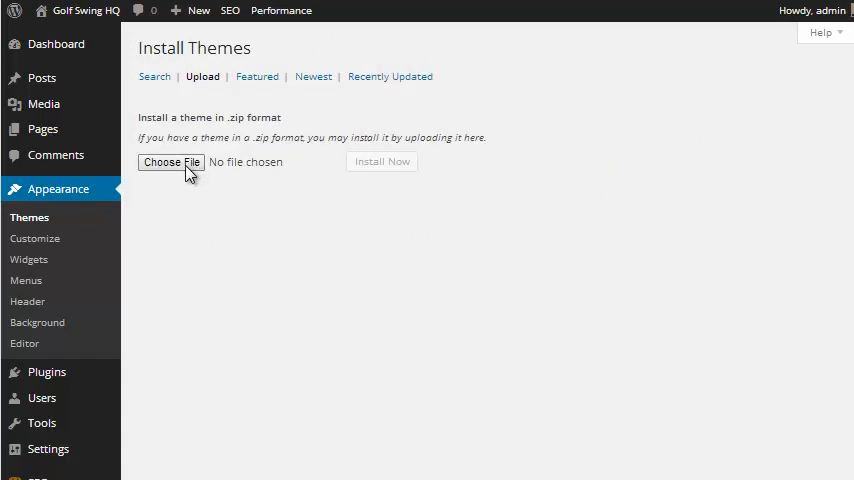
left_click(170, 161)
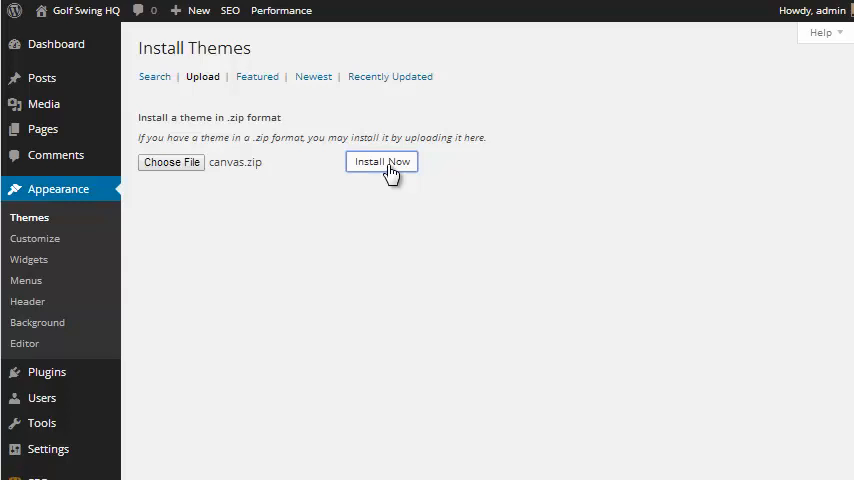
left_click(382, 161)
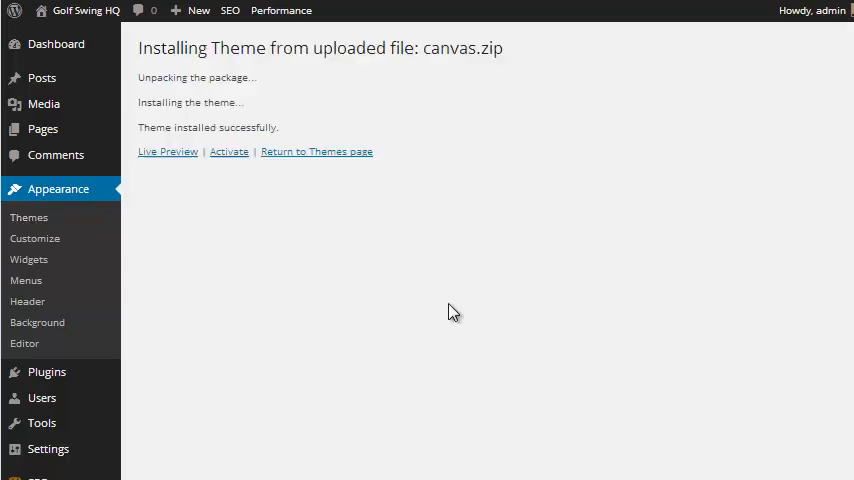
mouse_move(230, 183)
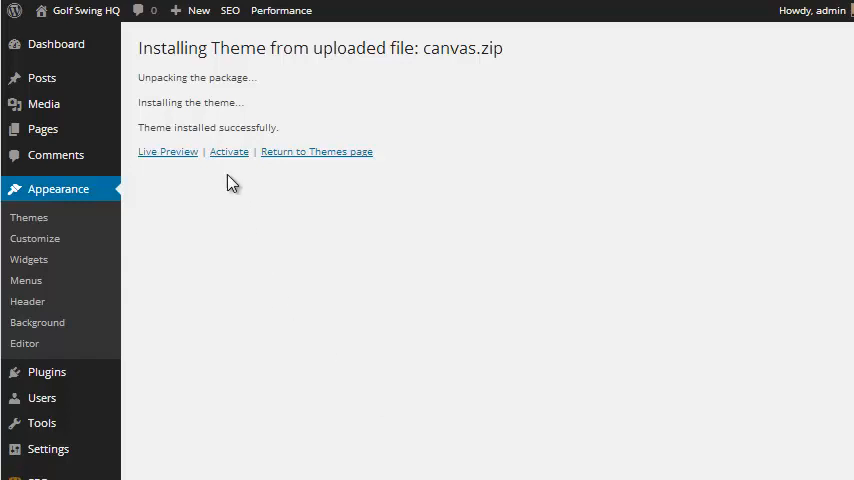
mouse_move(229, 151)
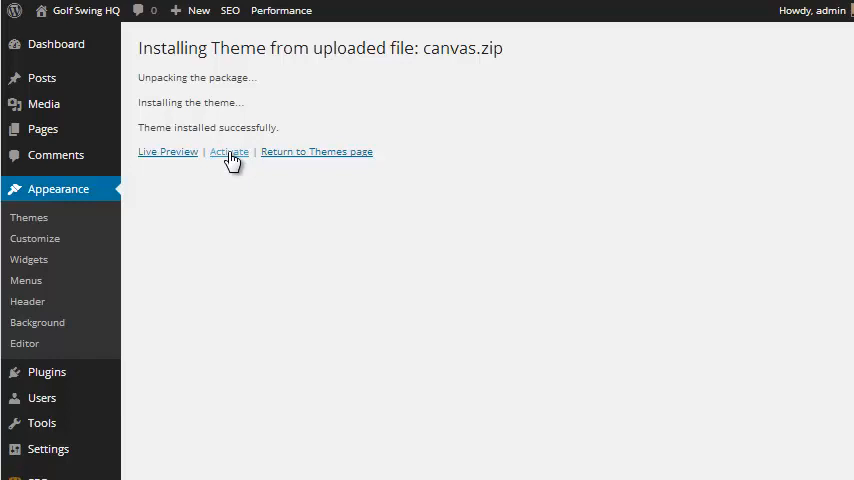
left_click(229, 151)
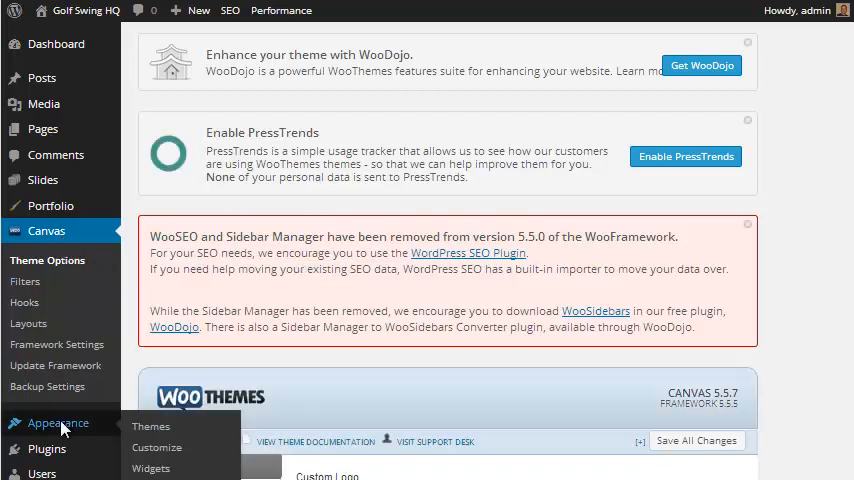
- Browse the Featured themes in the theme installer
left_click(150, 425)
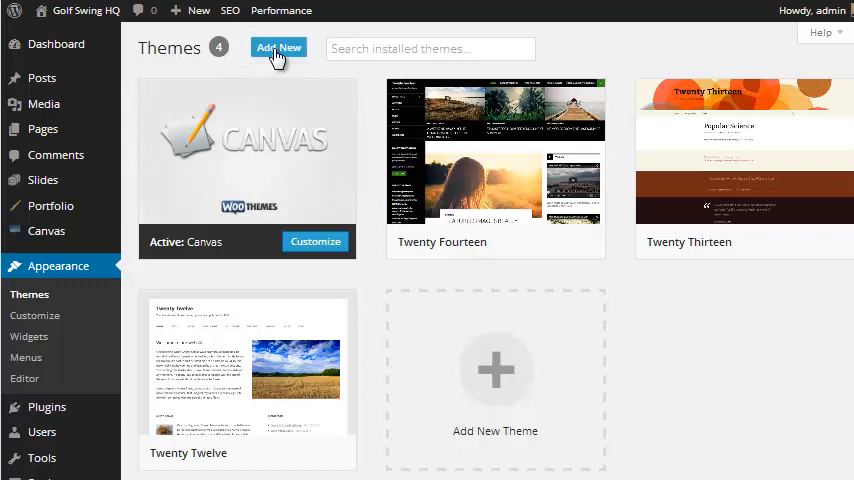
left_click(279, 47)
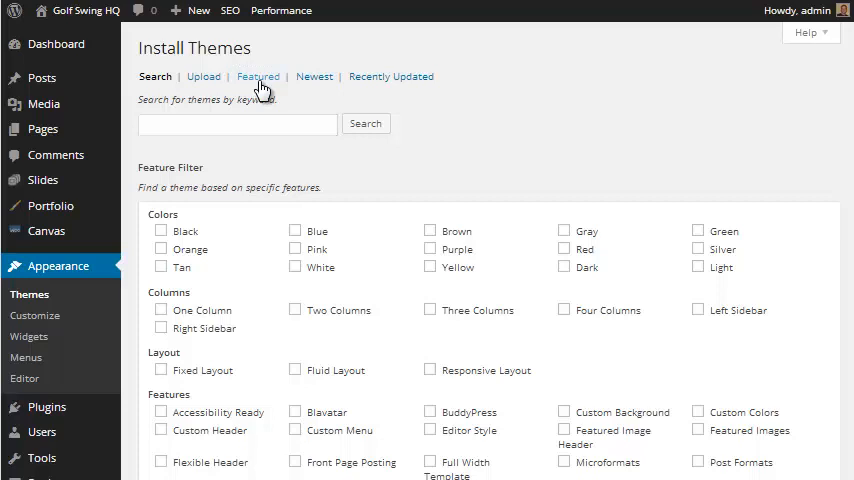
left_click(256, 76)
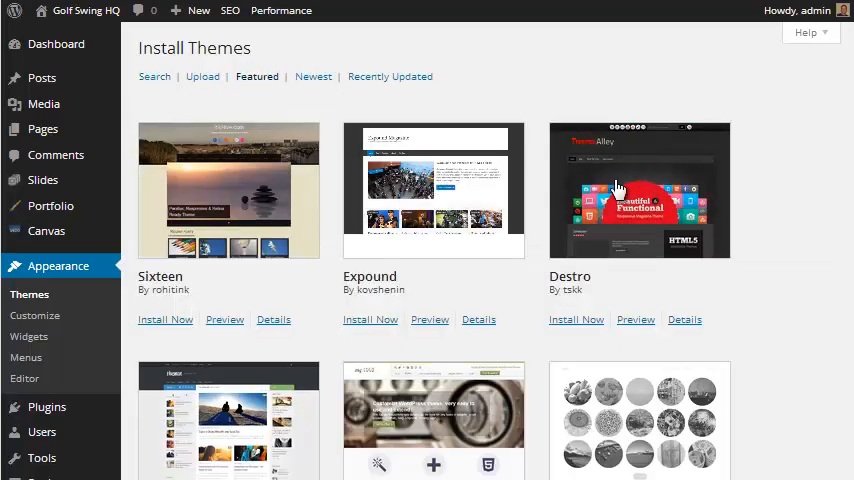
mouse_move(655, 192)
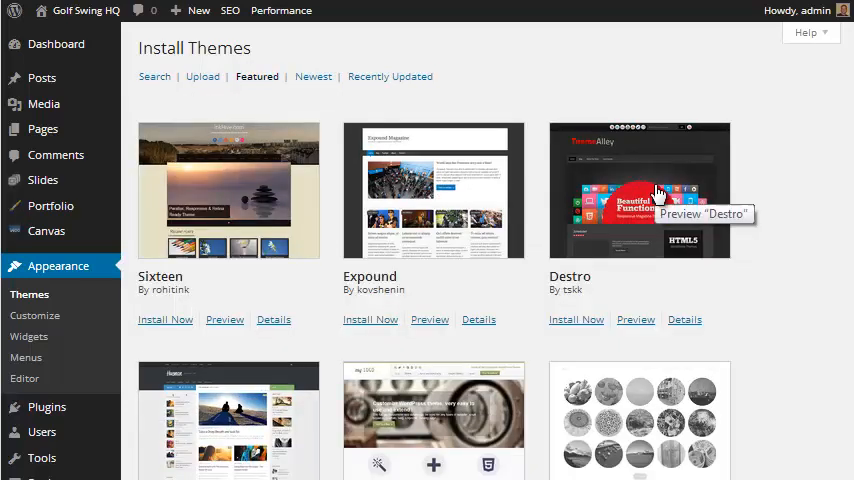
mouse_move(390, 228)
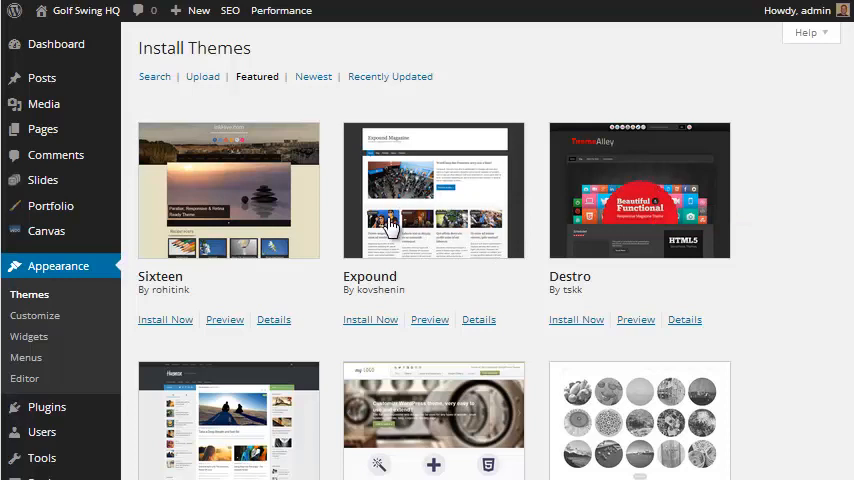
mouse_move(410, 233)
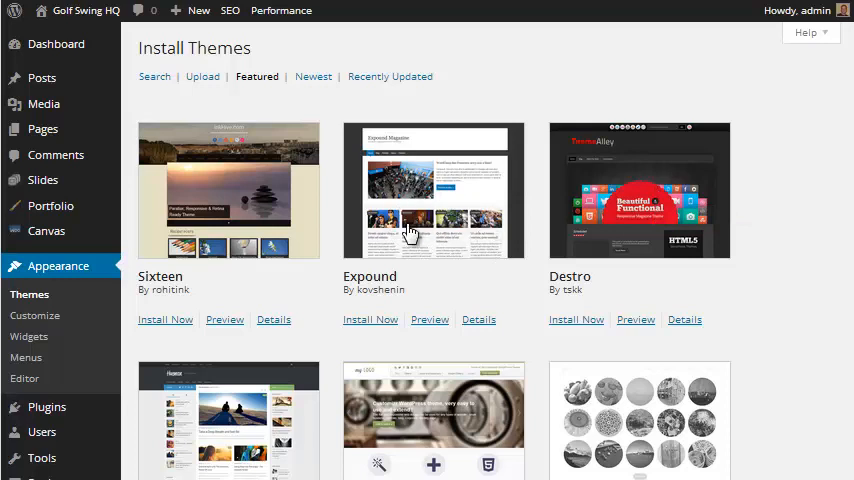
mouse_move(564, 233)
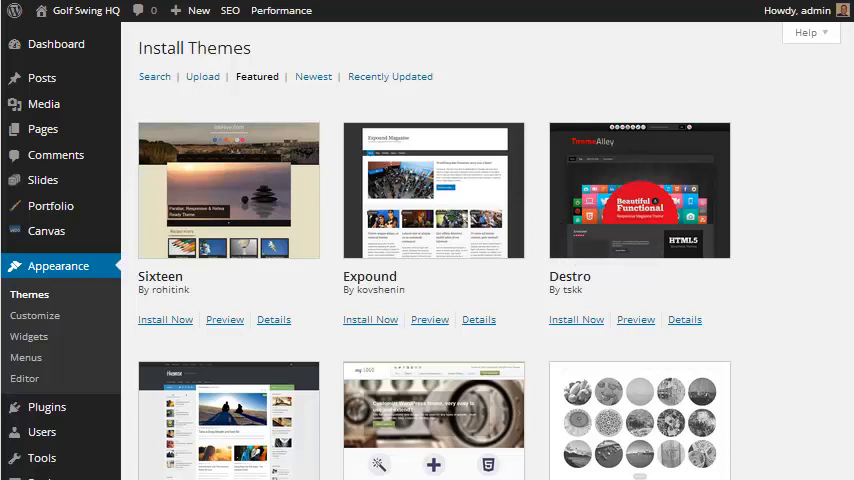
scroll("down", 3)
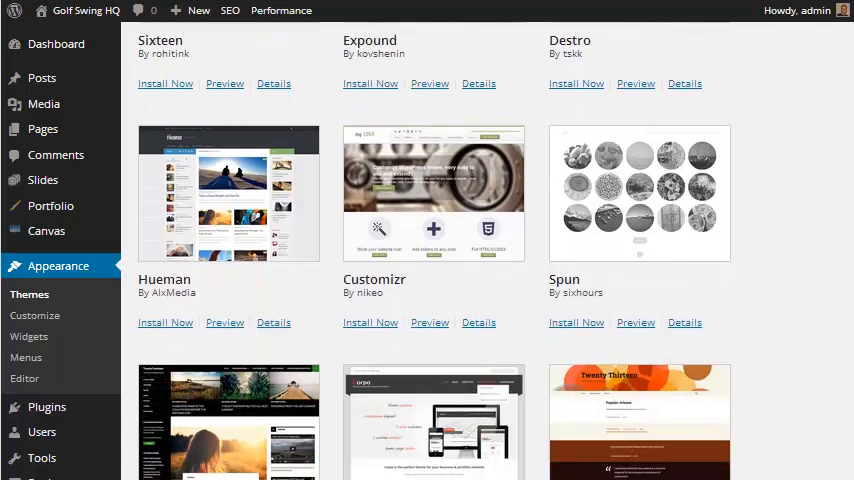
scroll("down", 3)
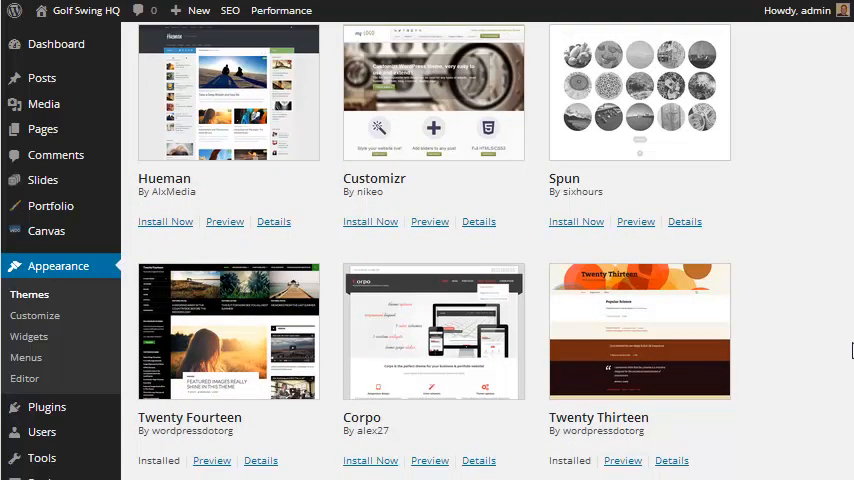
scroll("up", 3)
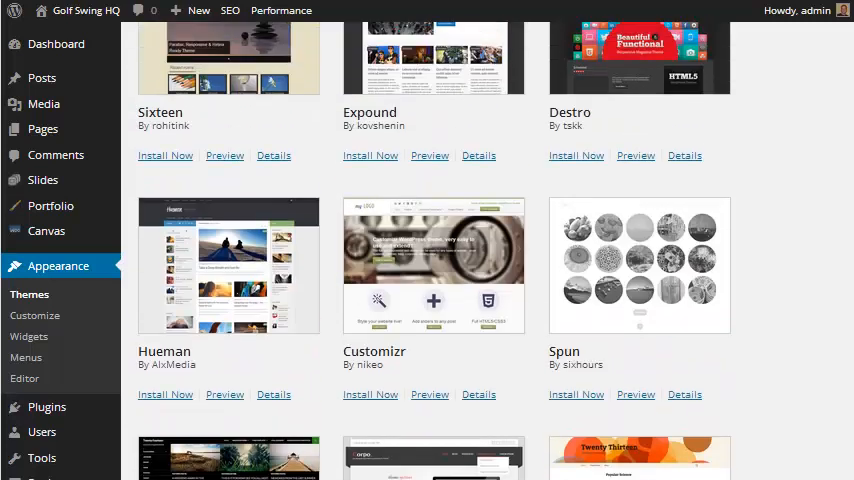
scroll("up", 3)
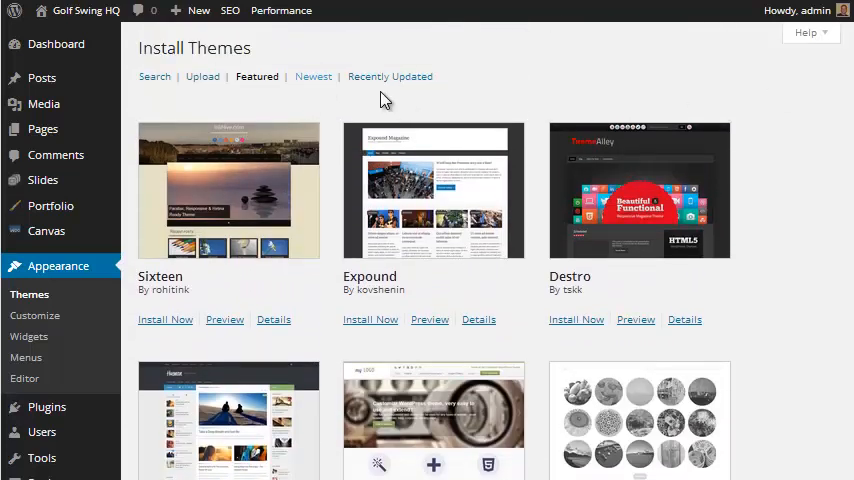
mouse_move(390, 76)
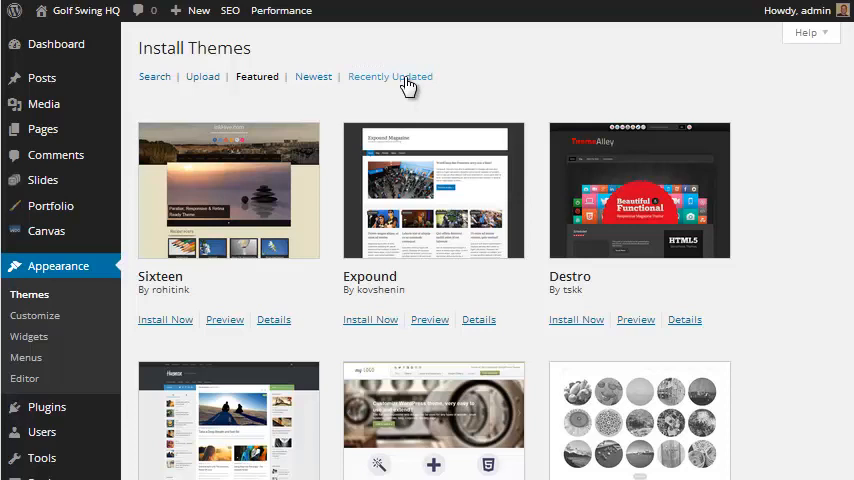
- Browse Recently Updated themes such as DMS, PrivateBusiness and Inkzine
left_click(390, 76)
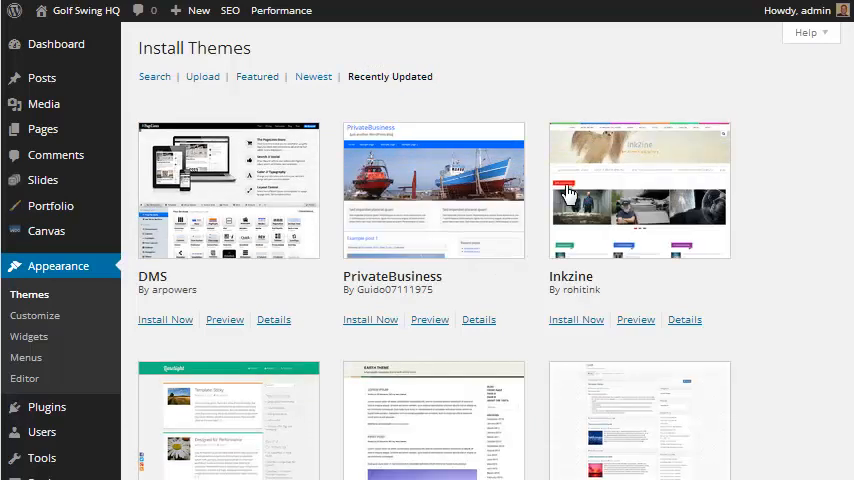
scroll("down", 3)
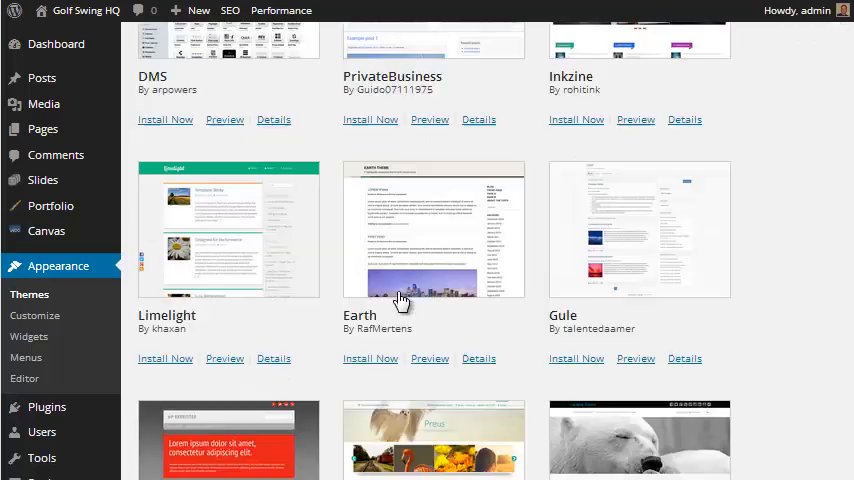
mouse_move(433, 233)
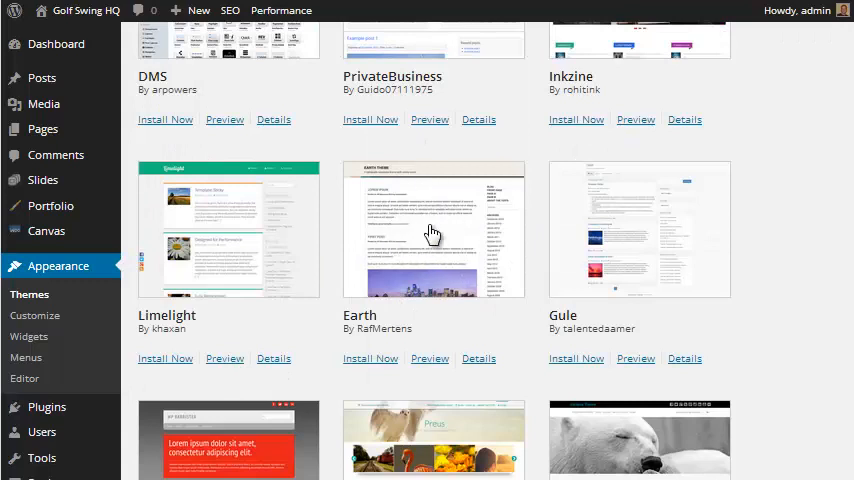
mouse_move(427, 248)
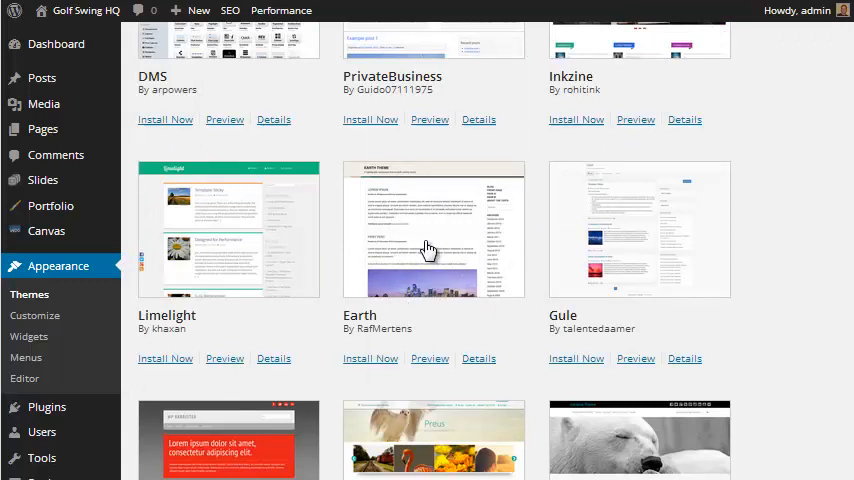
scroll("down", 3)
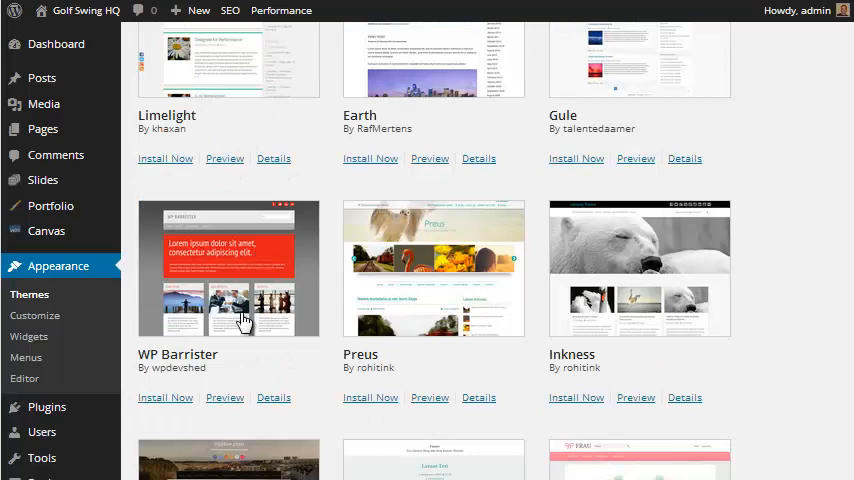
mouse_move(207, 252)
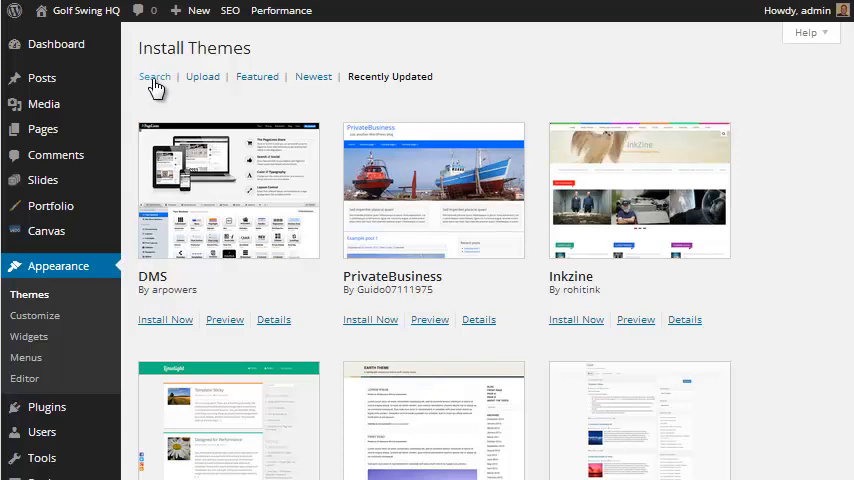
- View the keyword search box and color, column and layout feature filters
left_click(154, 76)
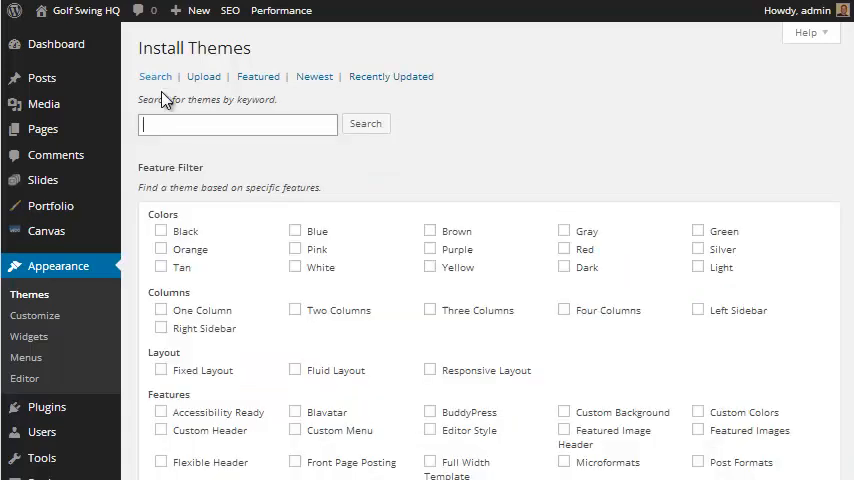
scroll("down", 3)
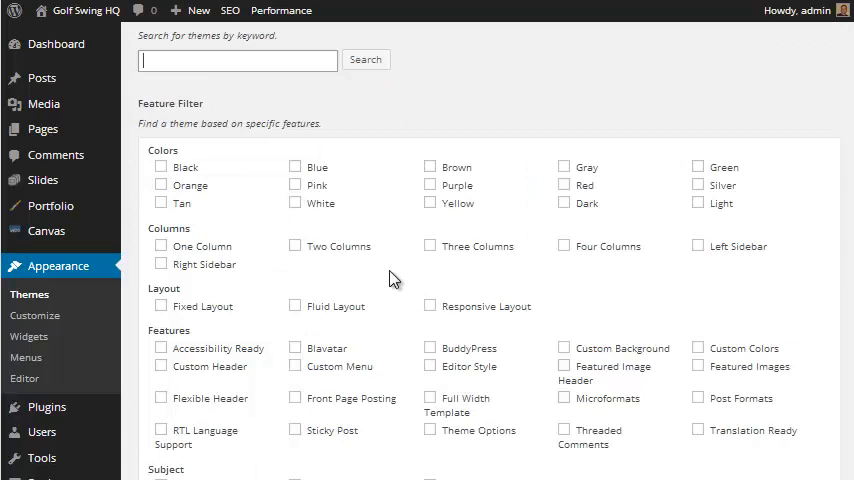
mouse_move(253, 252)
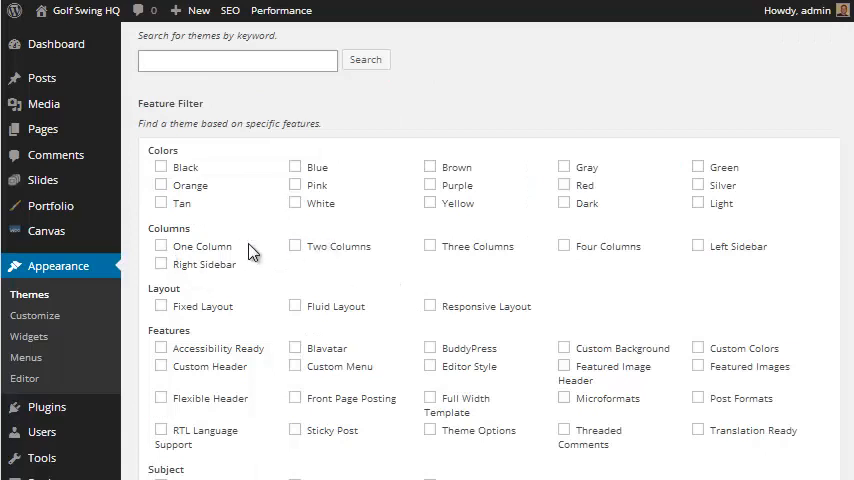
mouse_move(389, 370)
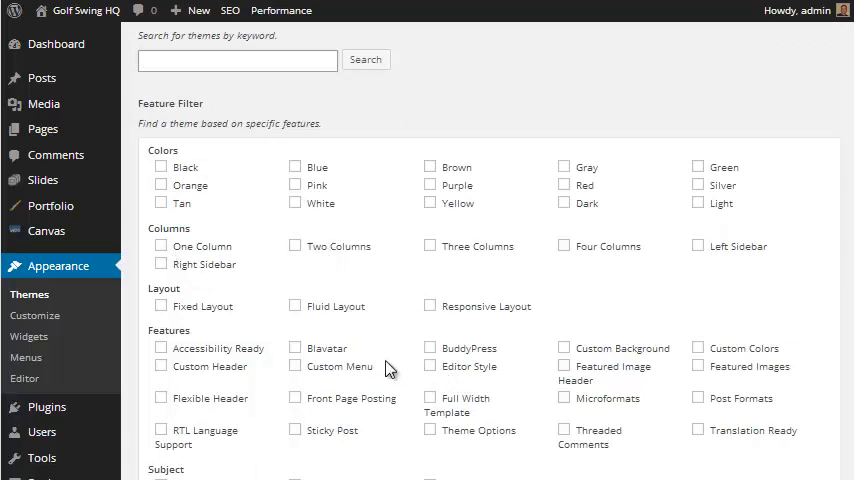
mouse_move(497, 315)
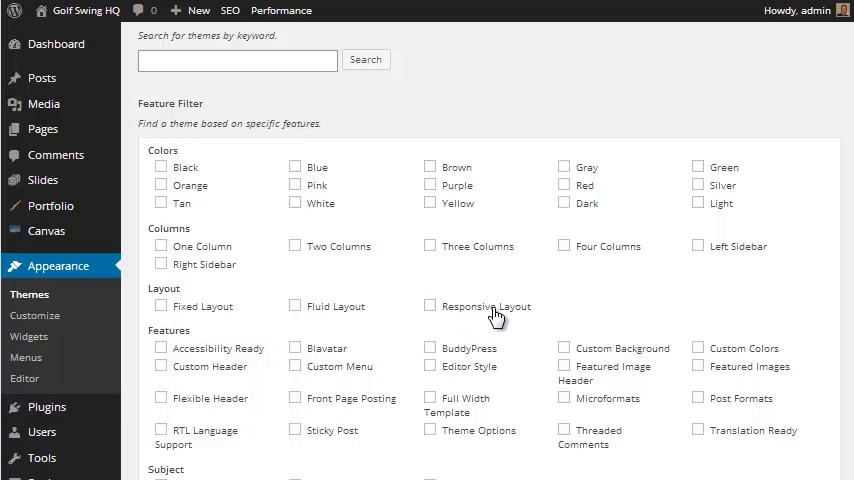
mouse_move(497, 278)
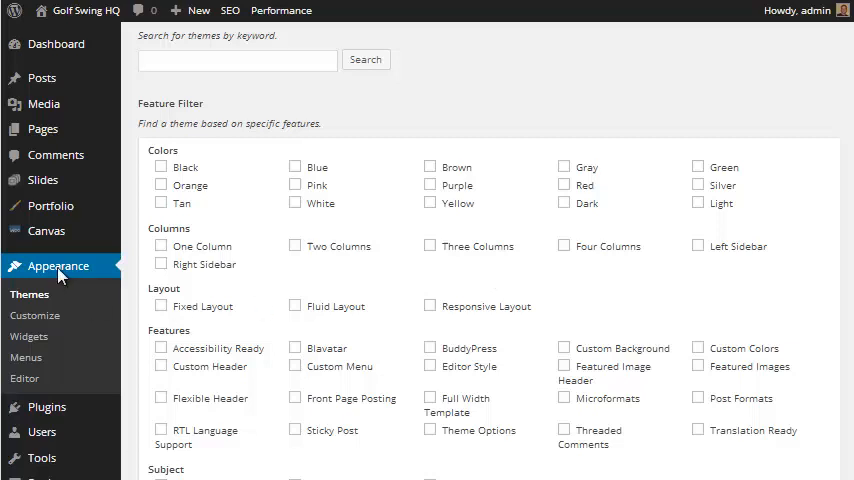
- Return to the Themes page listing Canvas active alongside Twenty Fourteen, Thirteen and Twelve
left_click(29, 294)
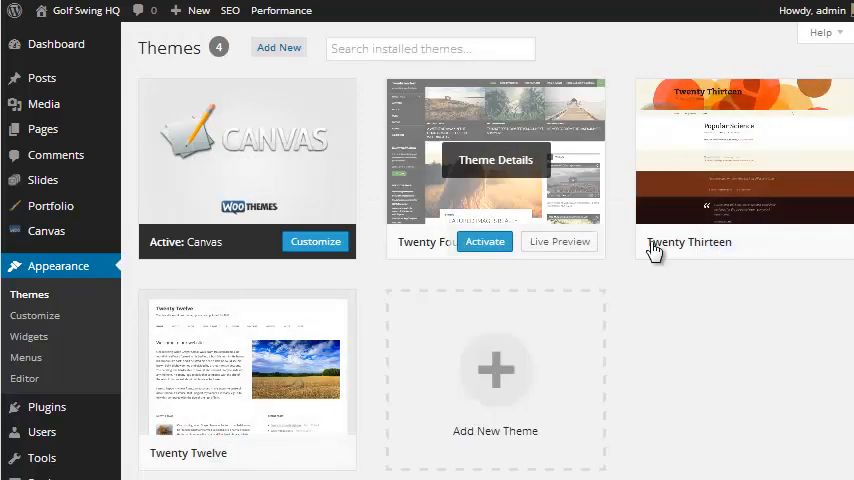
mouse_move(680, 229)
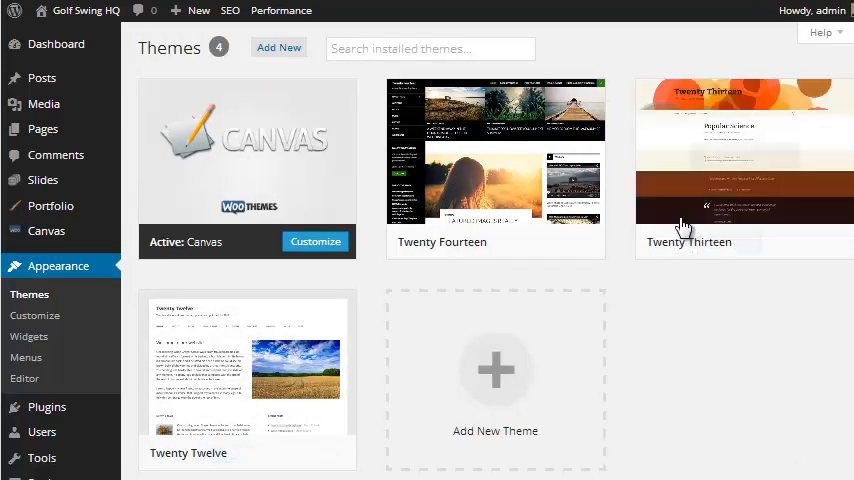
mouse_move(701, 398)
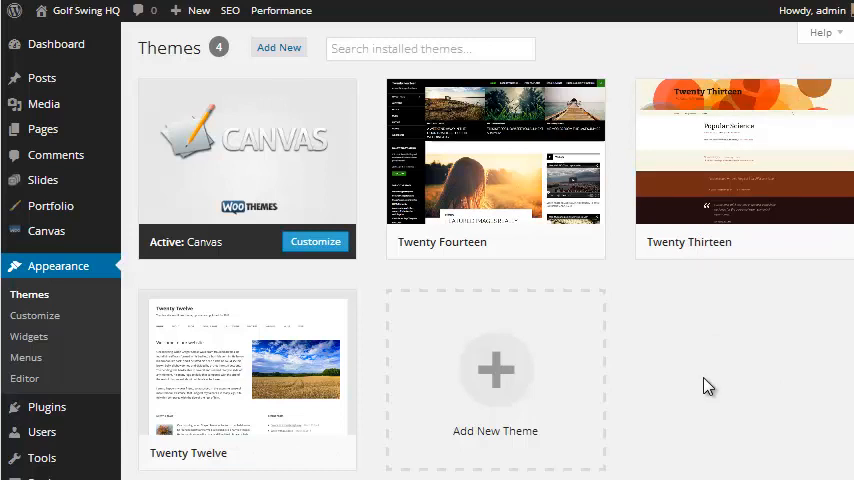
mouse_move(719, 339)
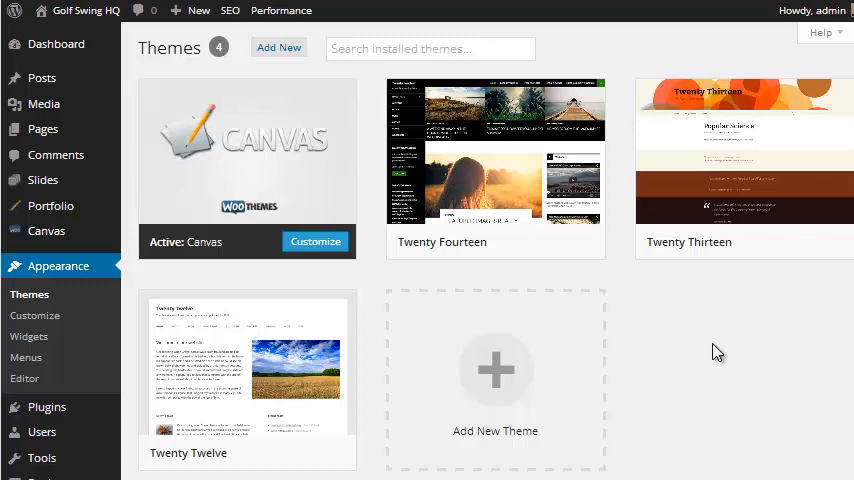
mouse_move(727, 348)
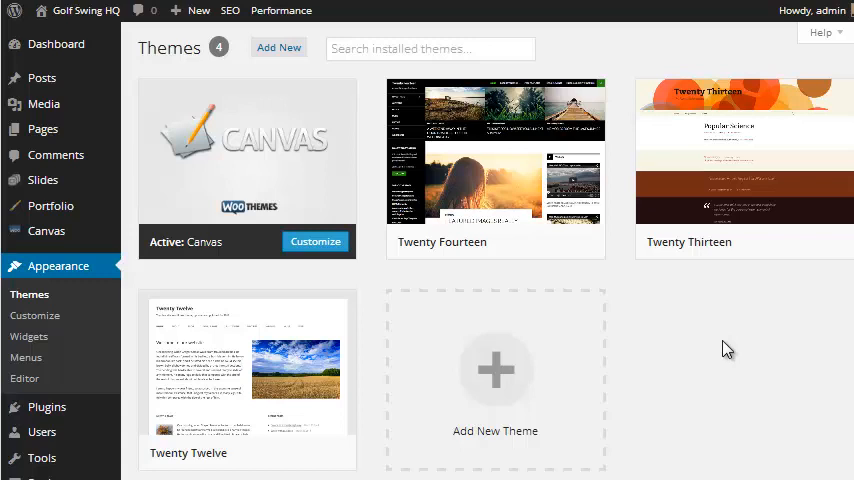